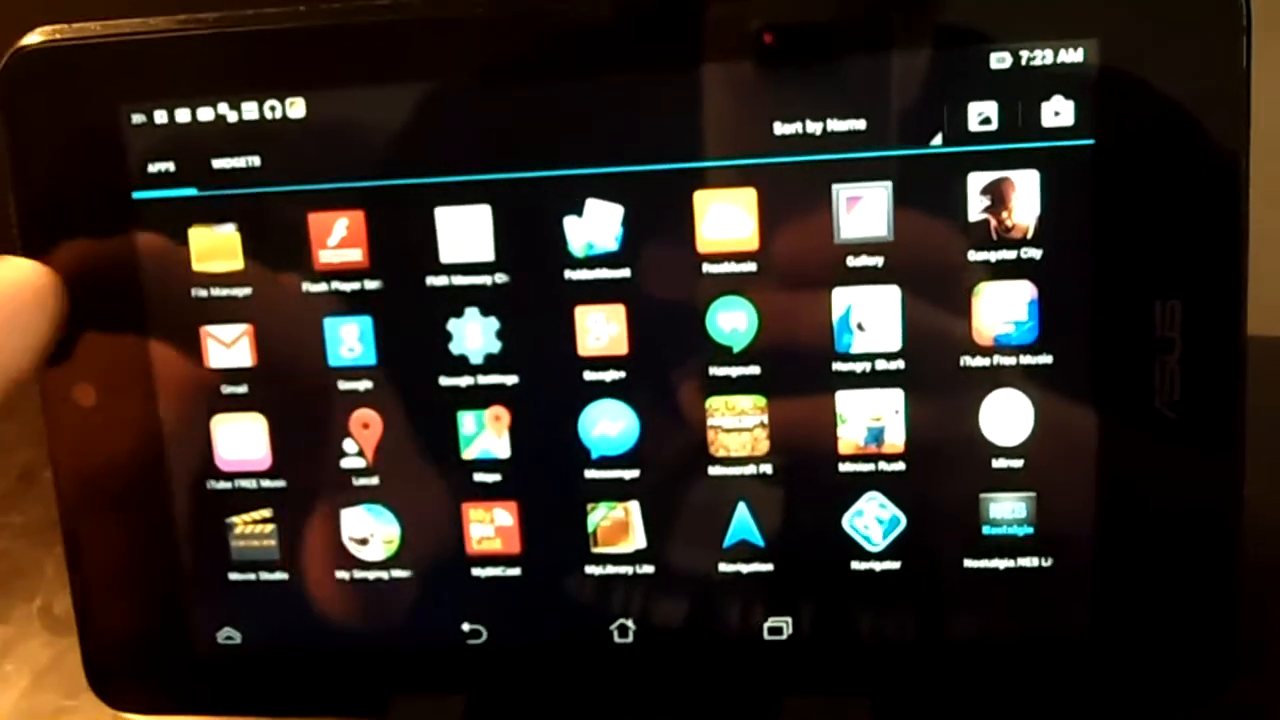
# Swipe through the app drawer and launch the Settings app.
pyautogui.hscroll(-3)
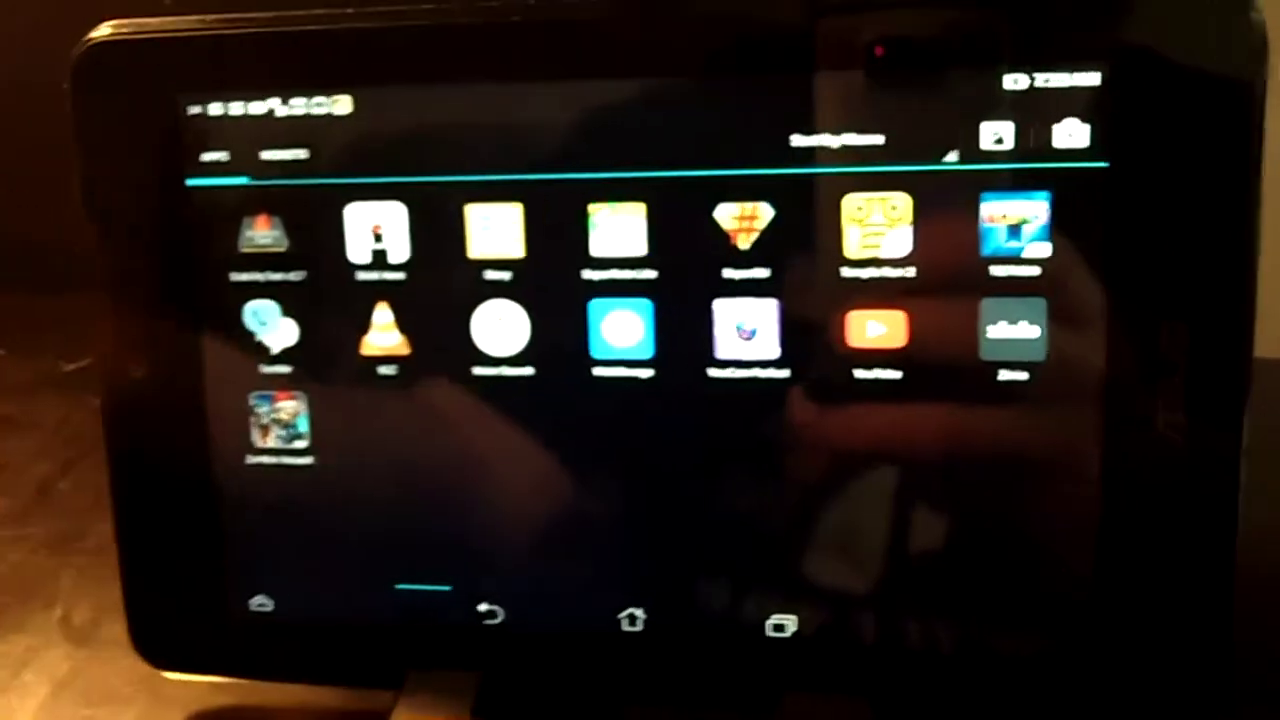
pyautogui.click(295, 146)
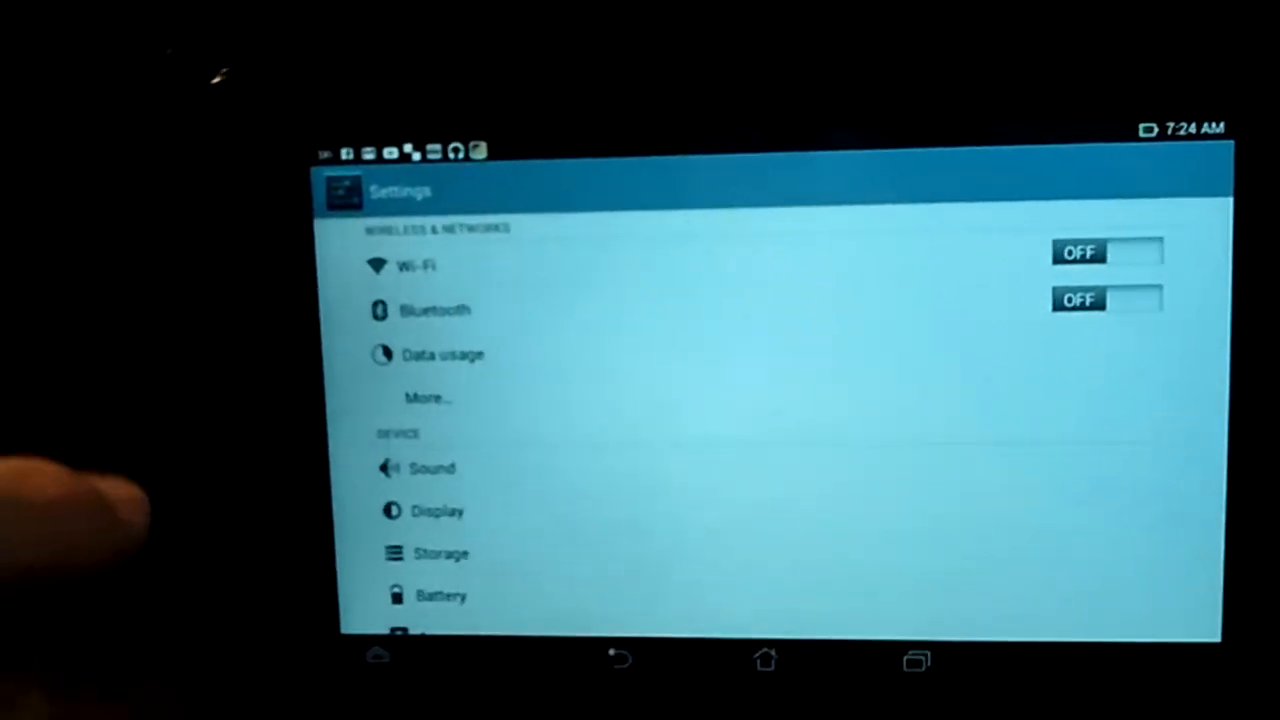
# Scroll down the Settings list toward About tablet to see model ME173X.
pyautogui.scroll(-3)
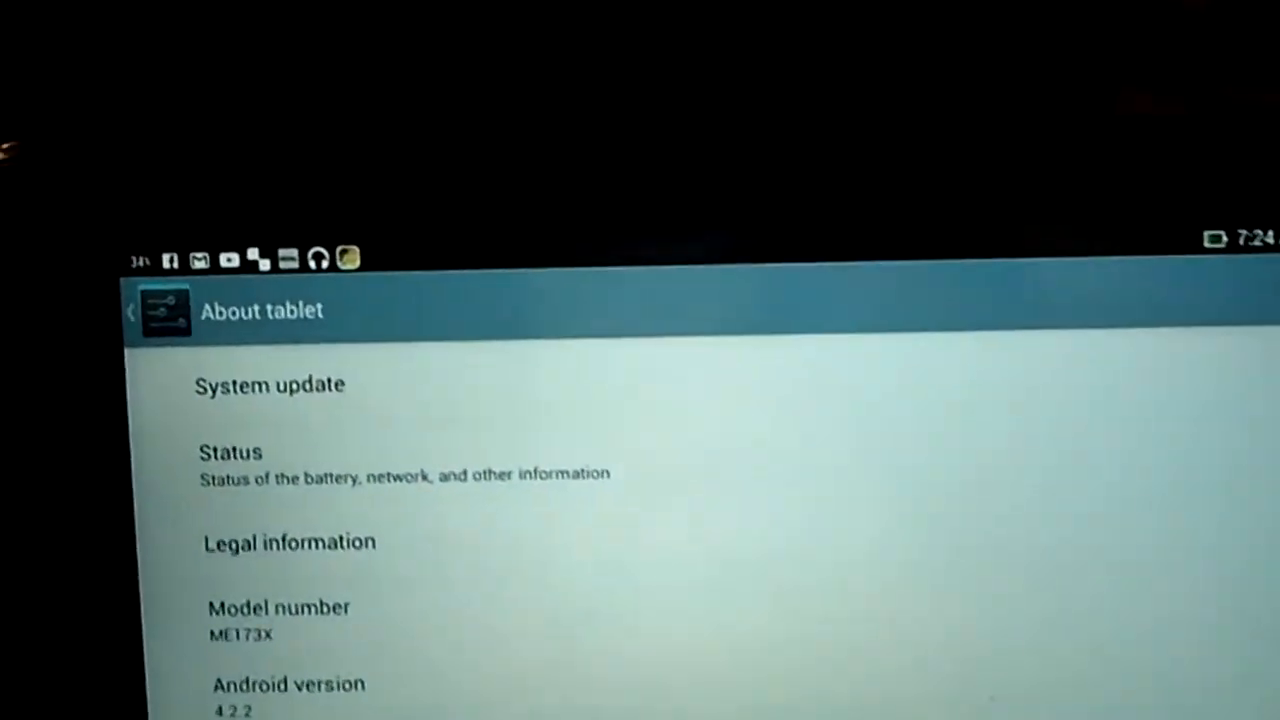
pyautogui.scroll(-3)
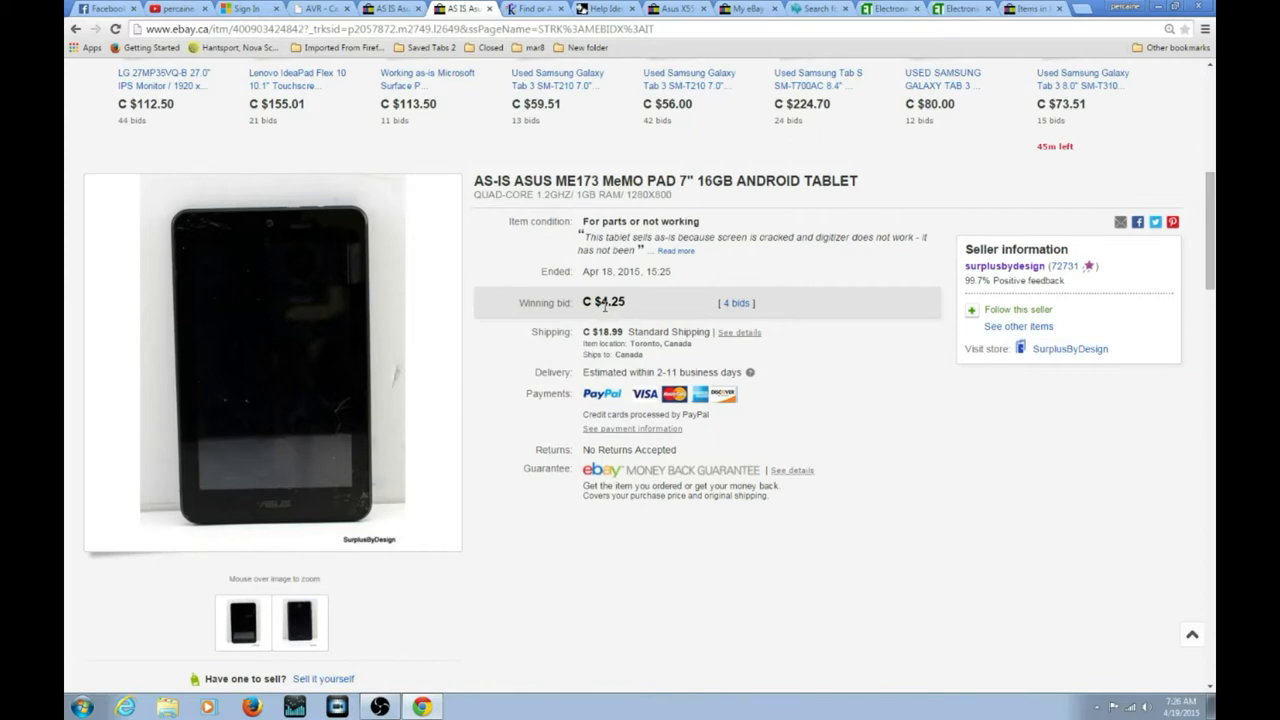
pyautogui.moveTo(628, 368)
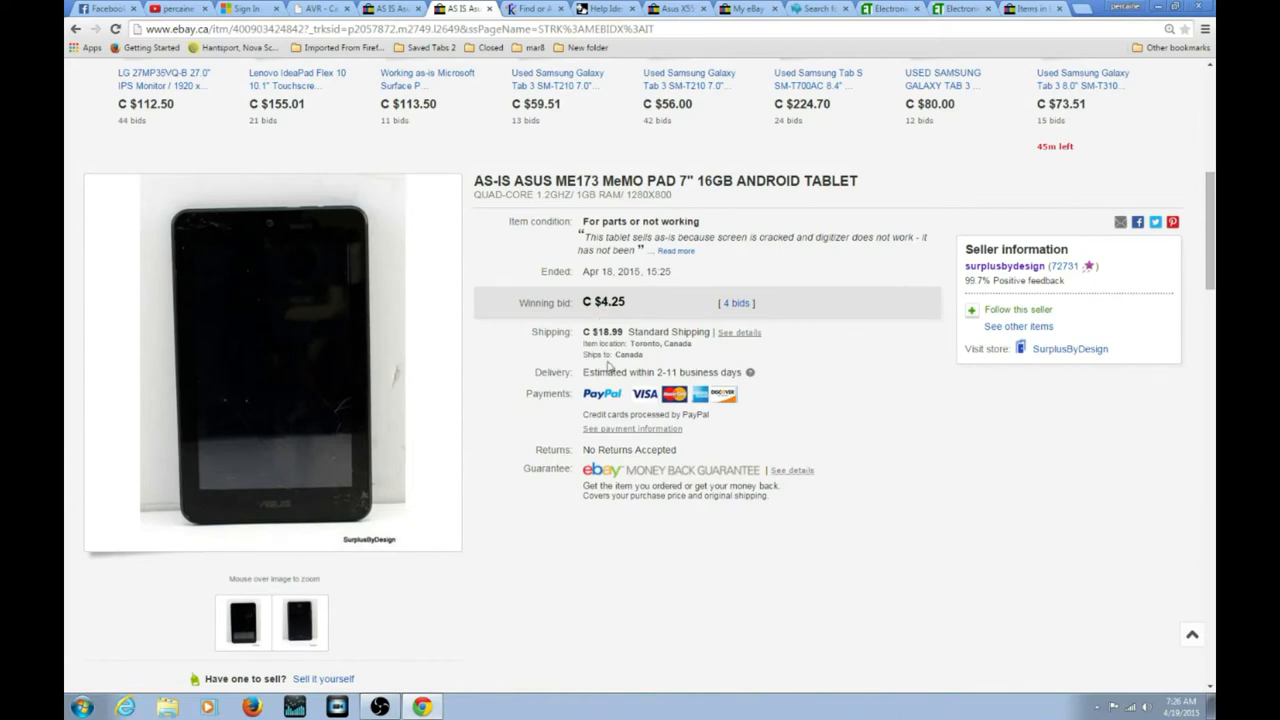
pyautogui.moveTo(583, 350)
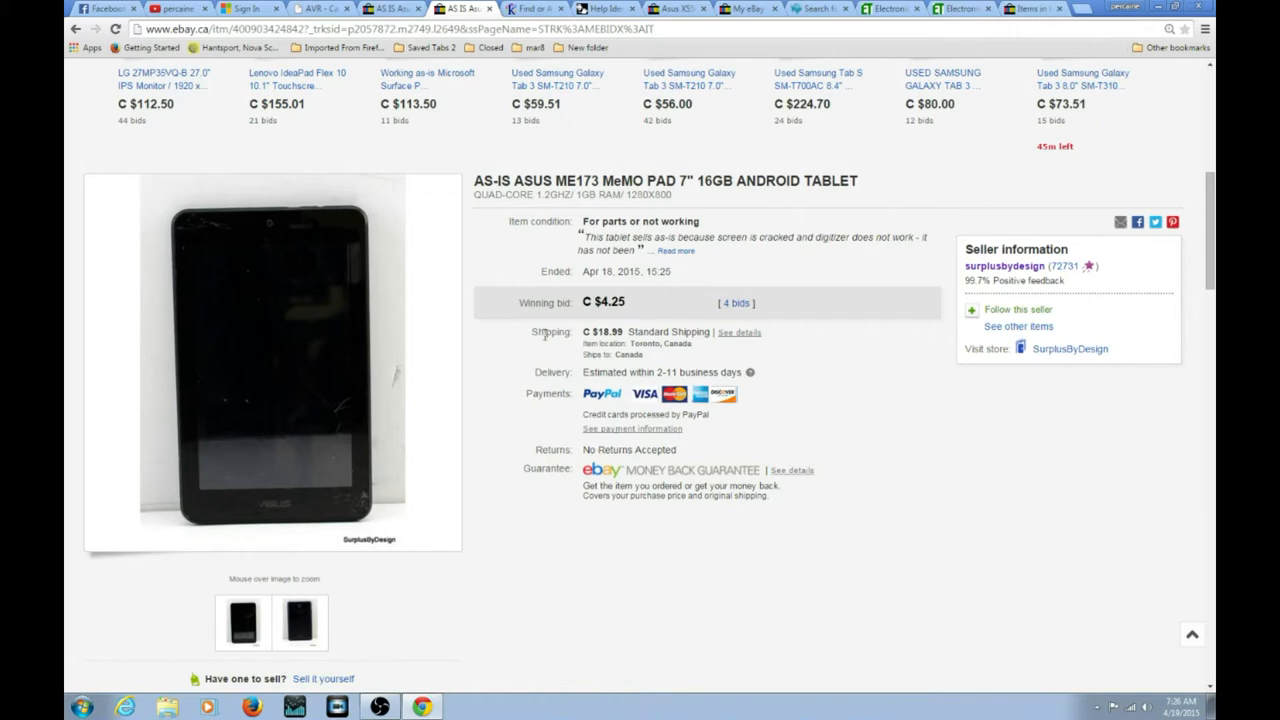
pyautogui.moveTo(650, 357)
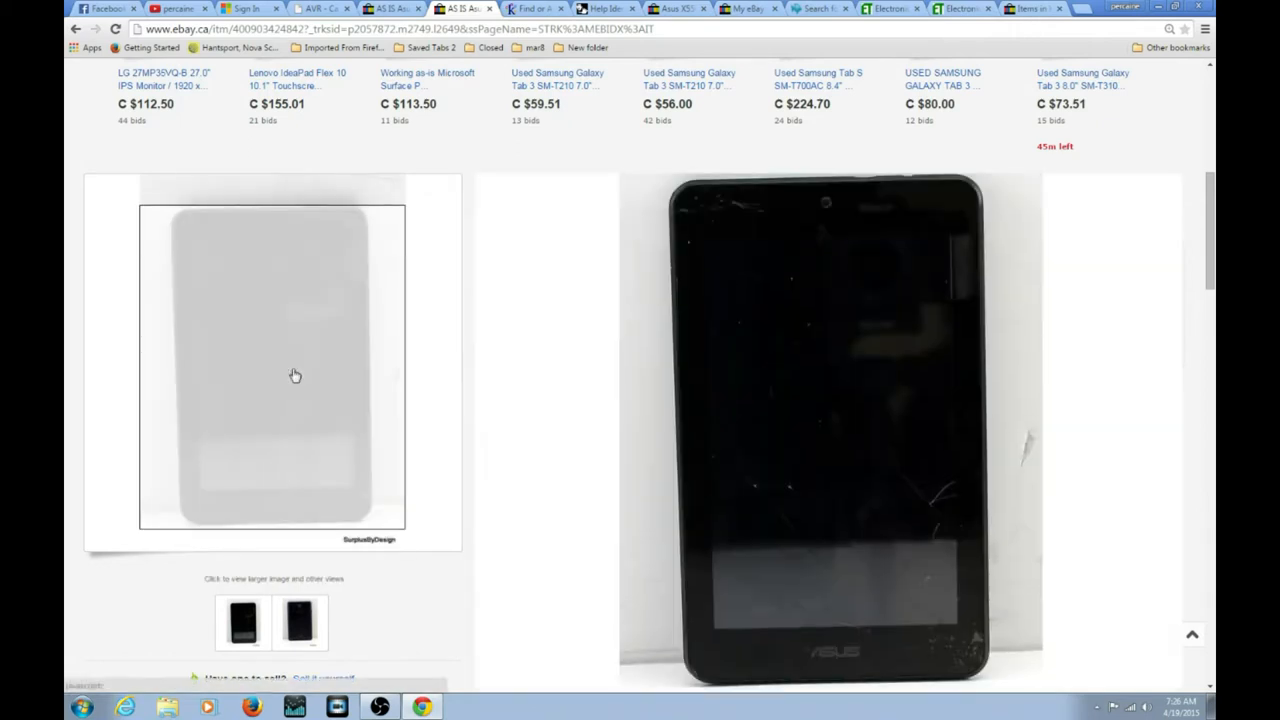
# Scroll the cracked ME173 listing down to its photos and back up.
pyautogui.scroll(-3)
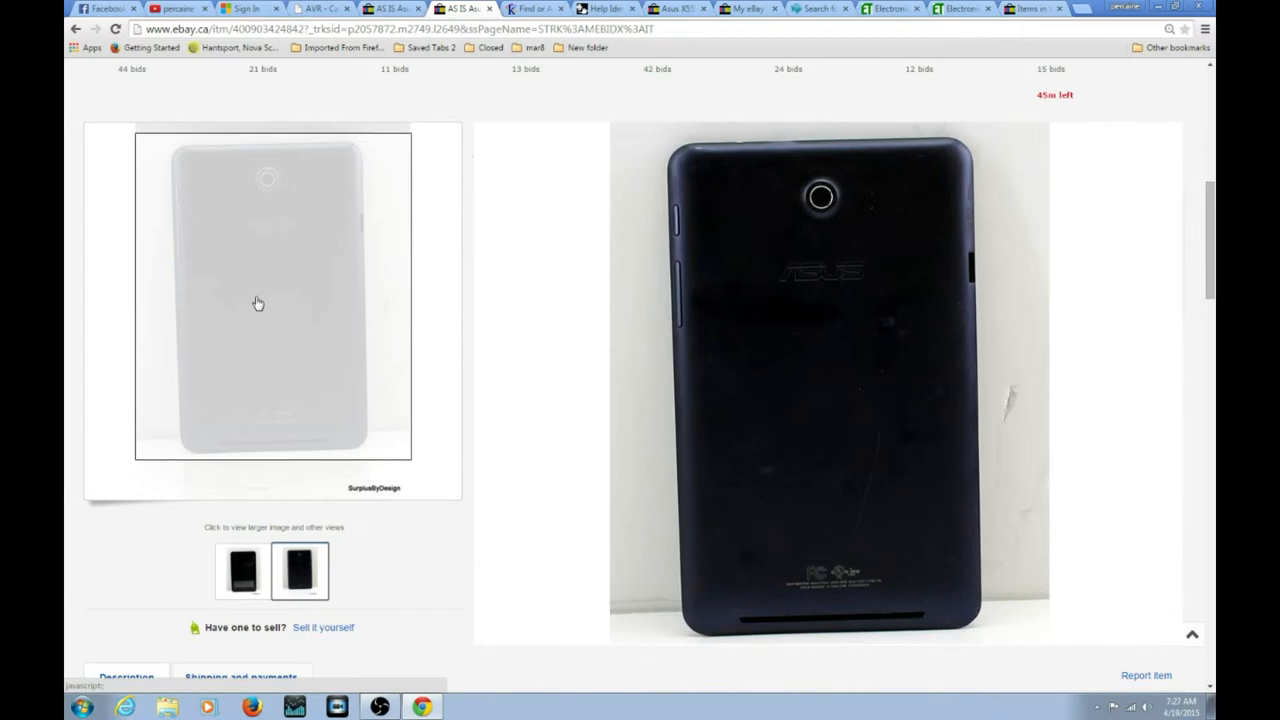
pyautogui.scroll(3)
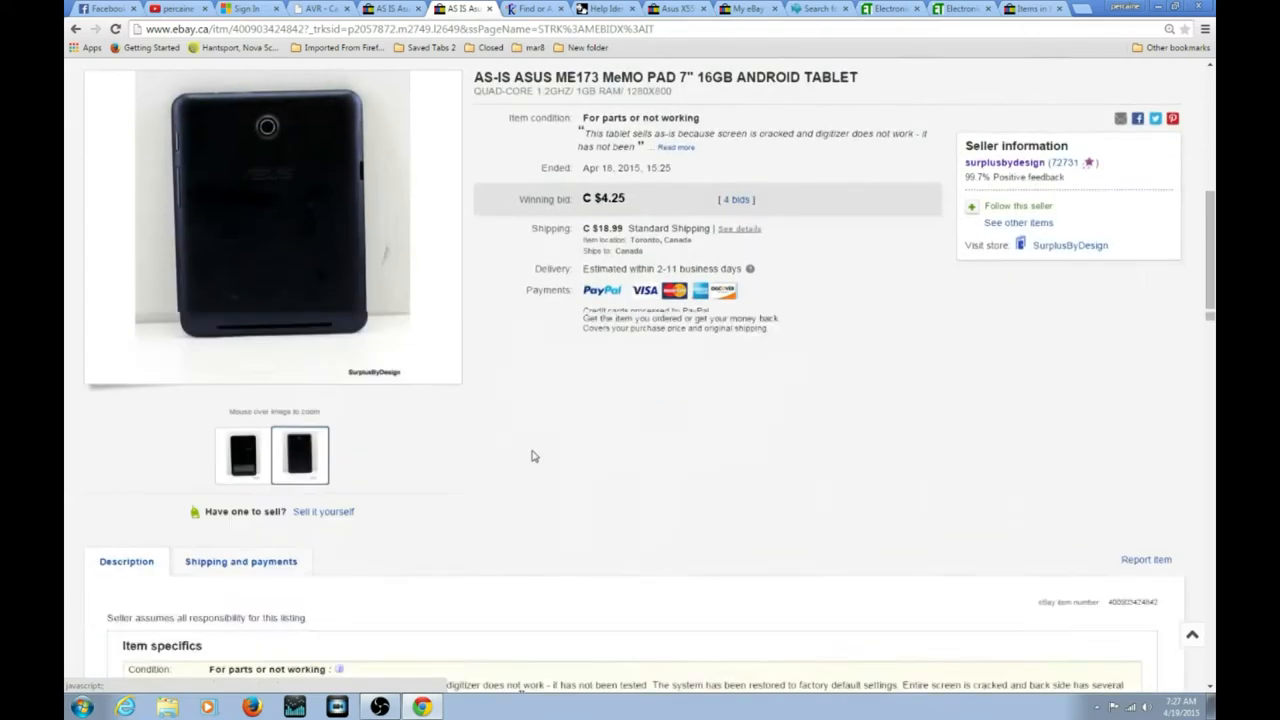
pyautogui.scroll(-3)
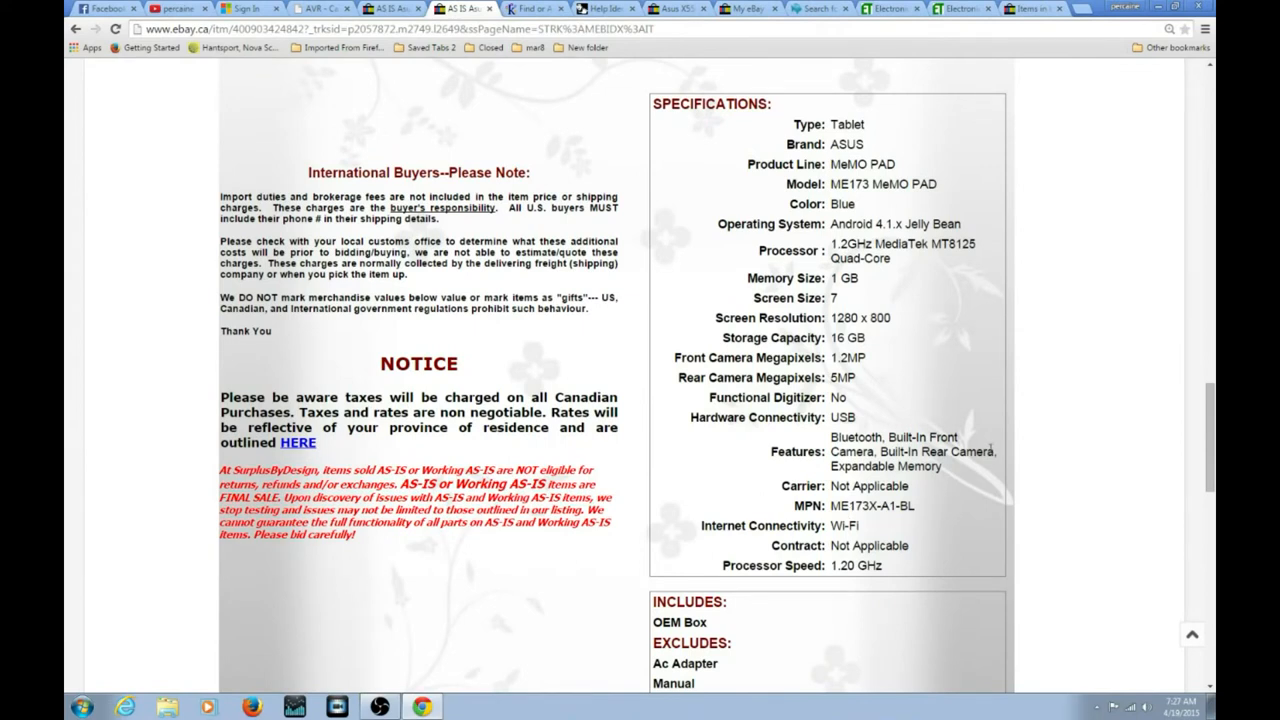
pyautogui.scroll(-3)
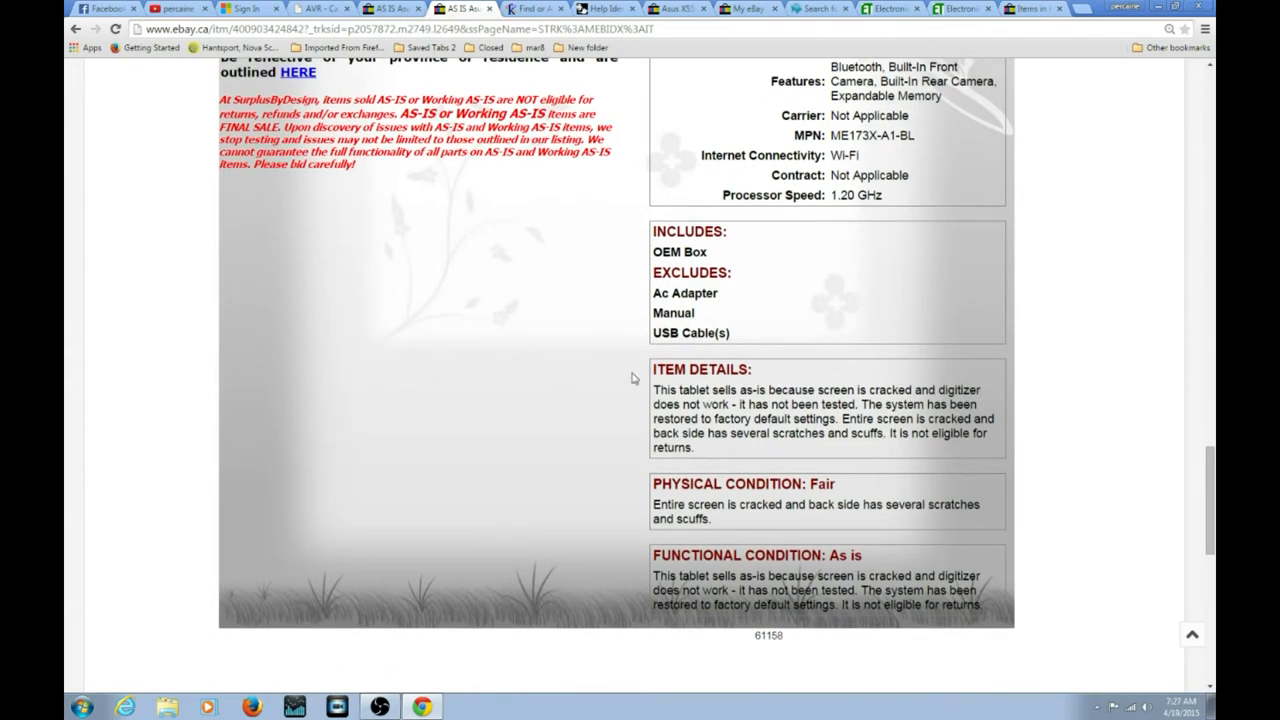
pyautogui.scroll(-3)
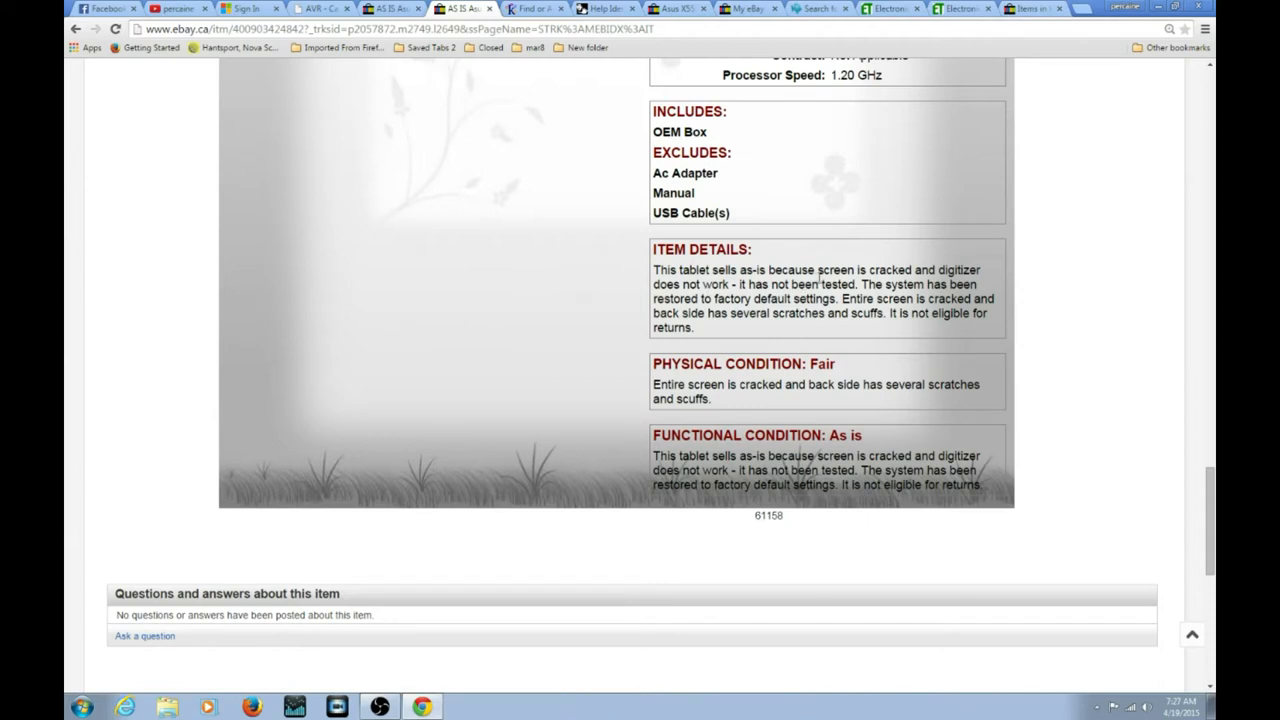
pyautogui.moveTo(444, 354)
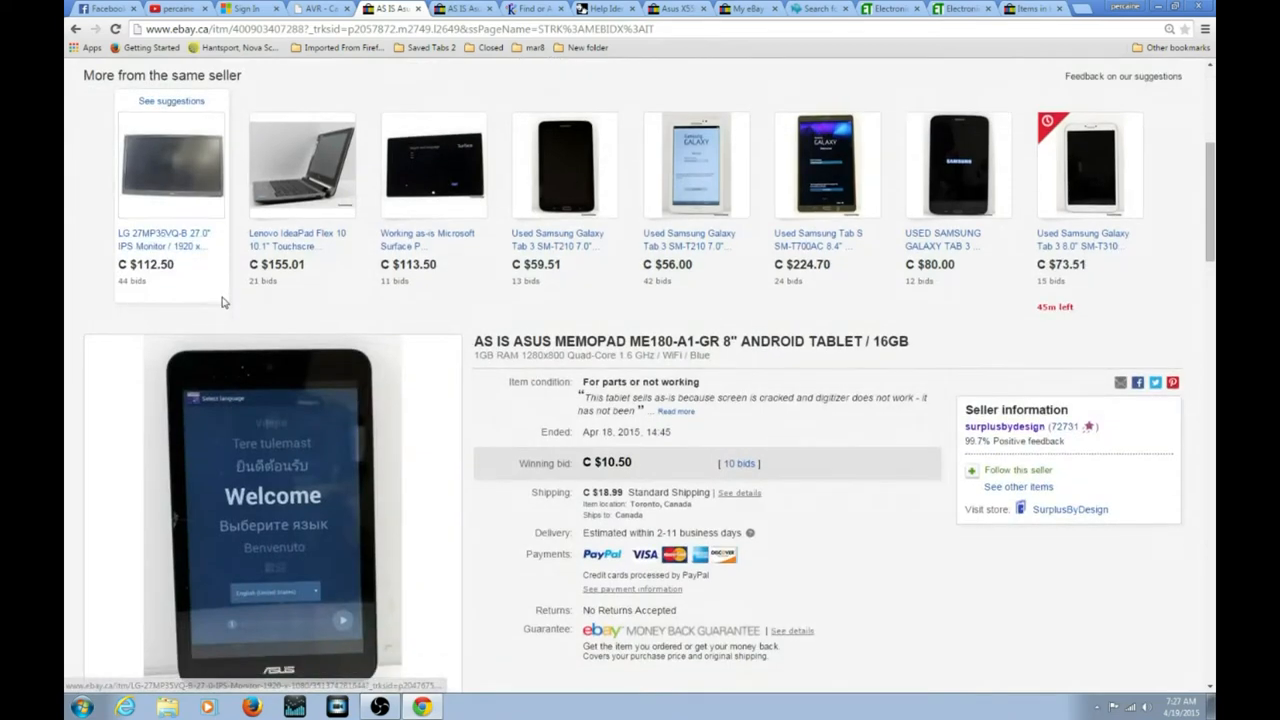
# Scroll the ME180 listing's item details and select a word in its specifications.
pyautogui.scroll(-3)
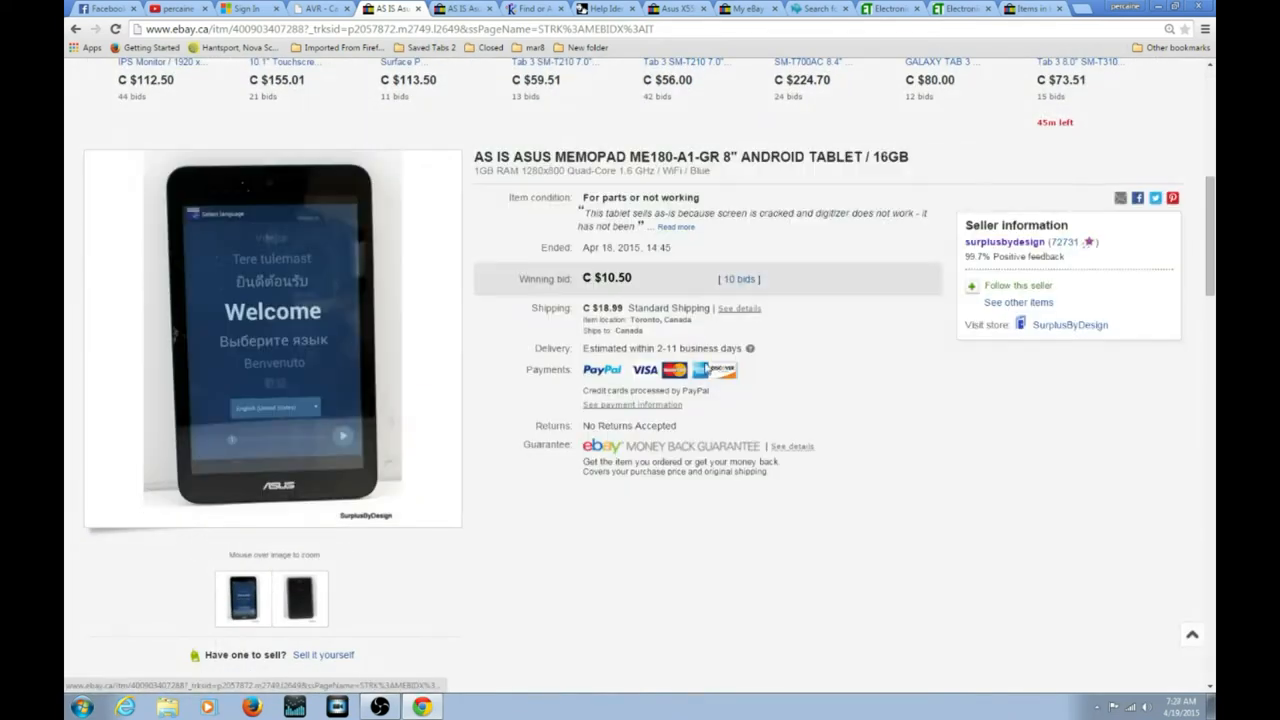
pyautogui.moveTo(728, 235)
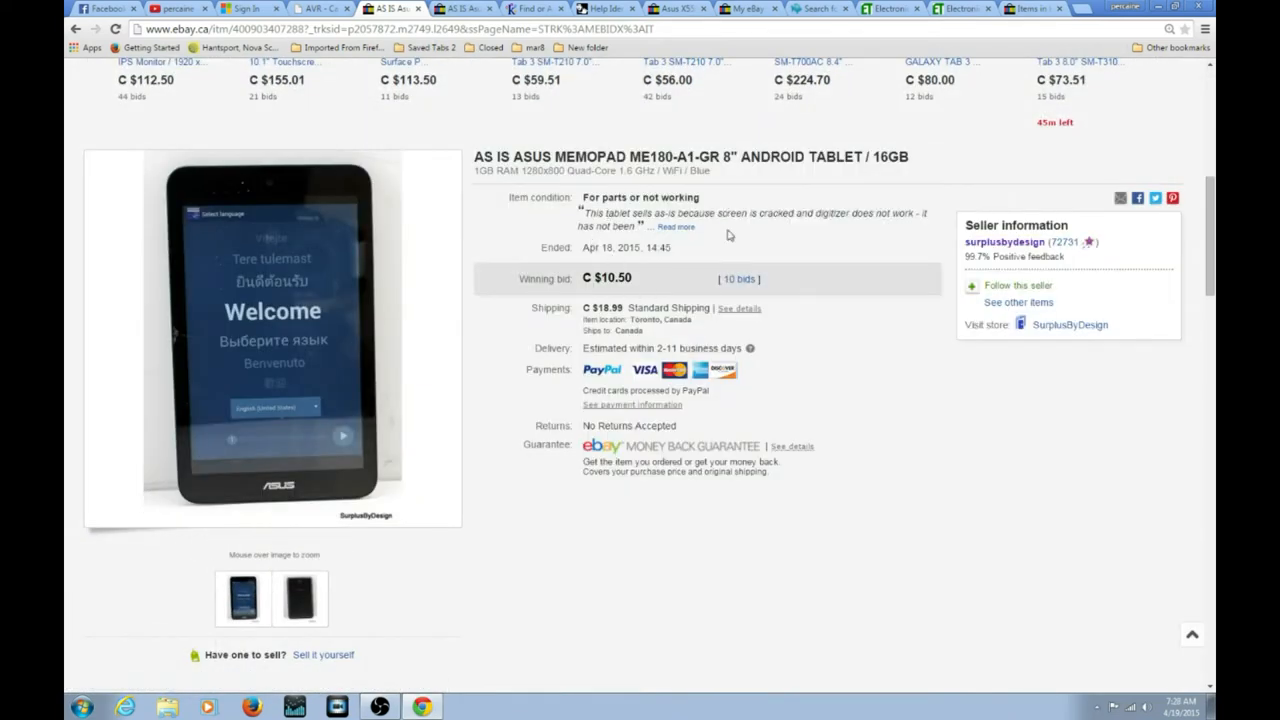
pyautogui.scroll(-3)
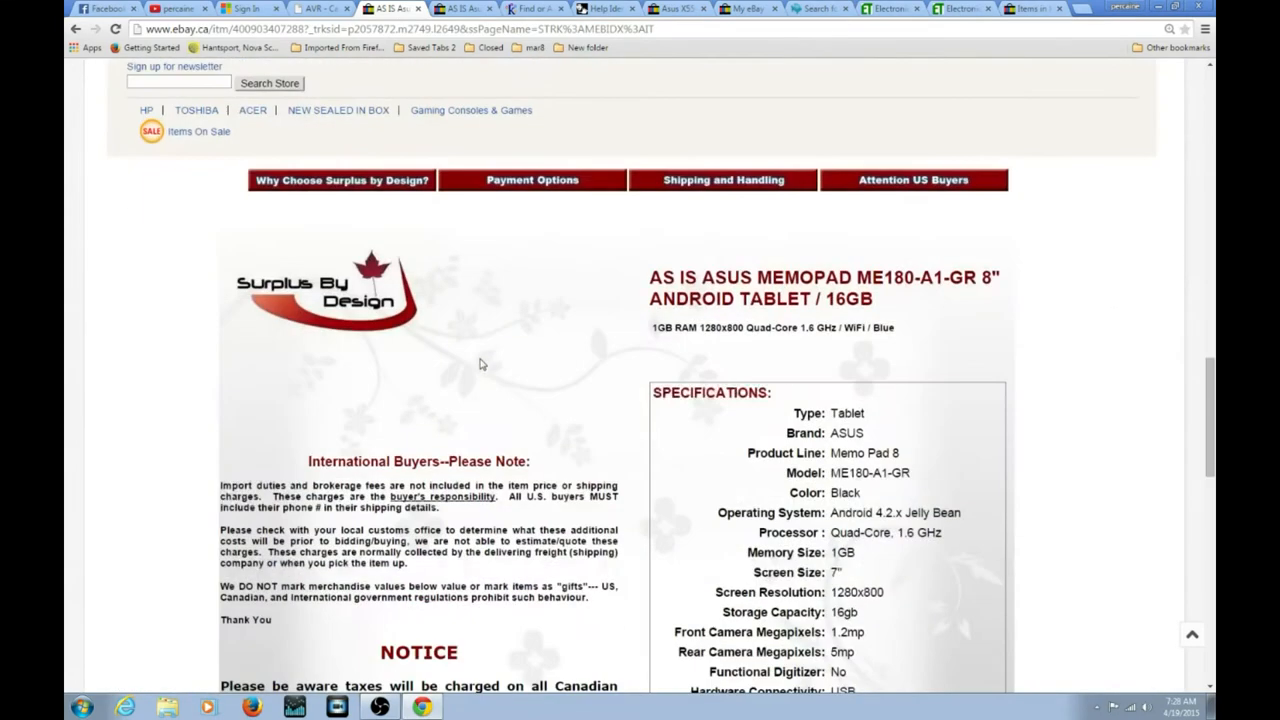
pyautogui.scroll(-3)
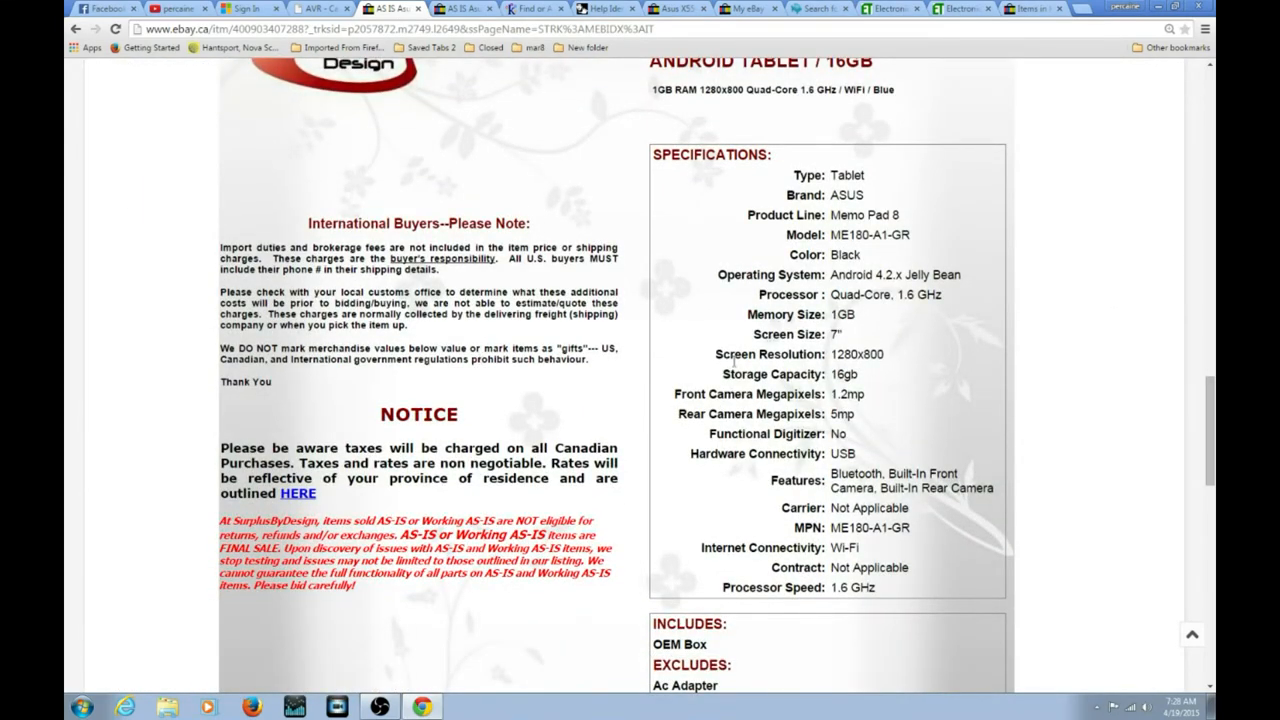
pyautogui.moveTo(955, 298)
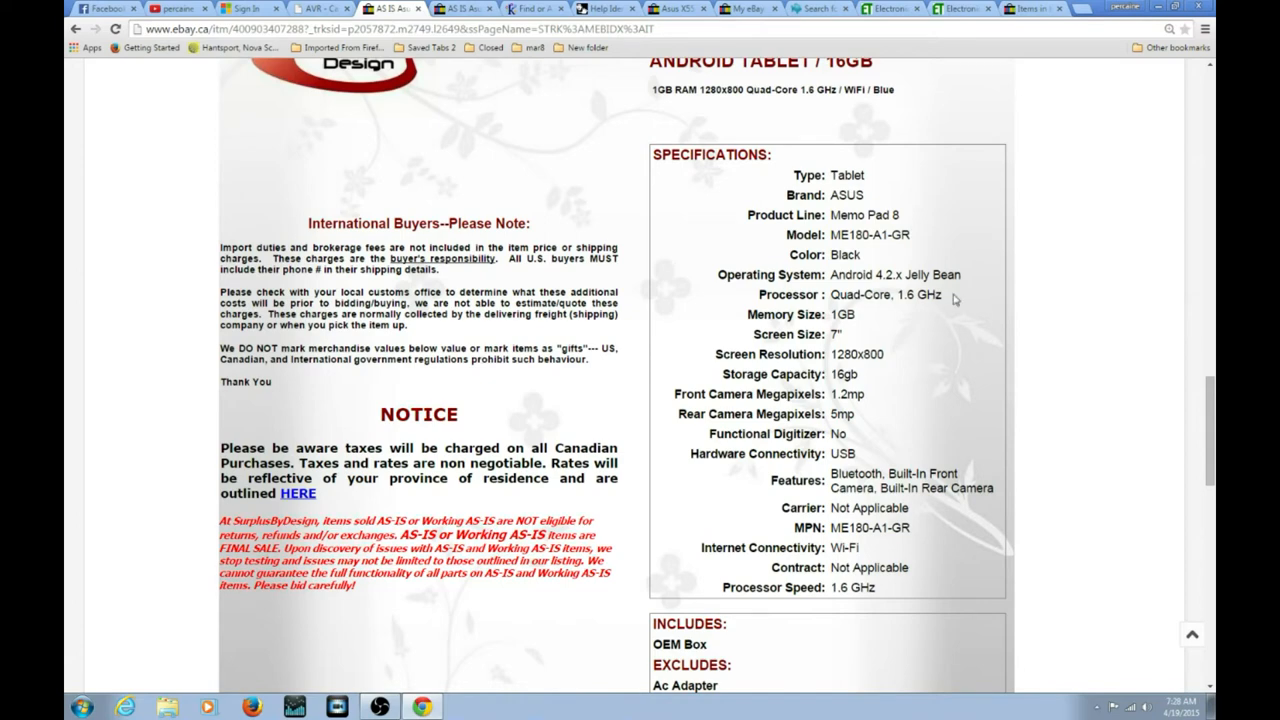
pyautogui.moveTo(933, 309)
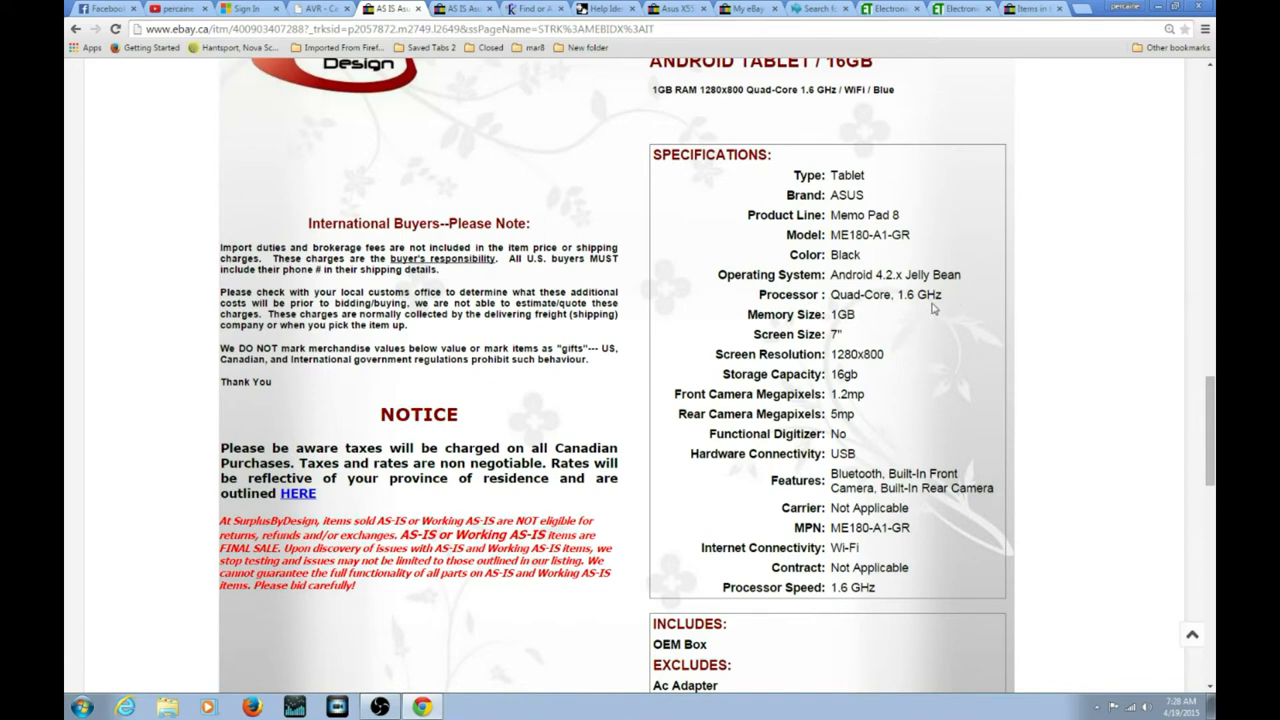
pyautogui.scroll(-3)
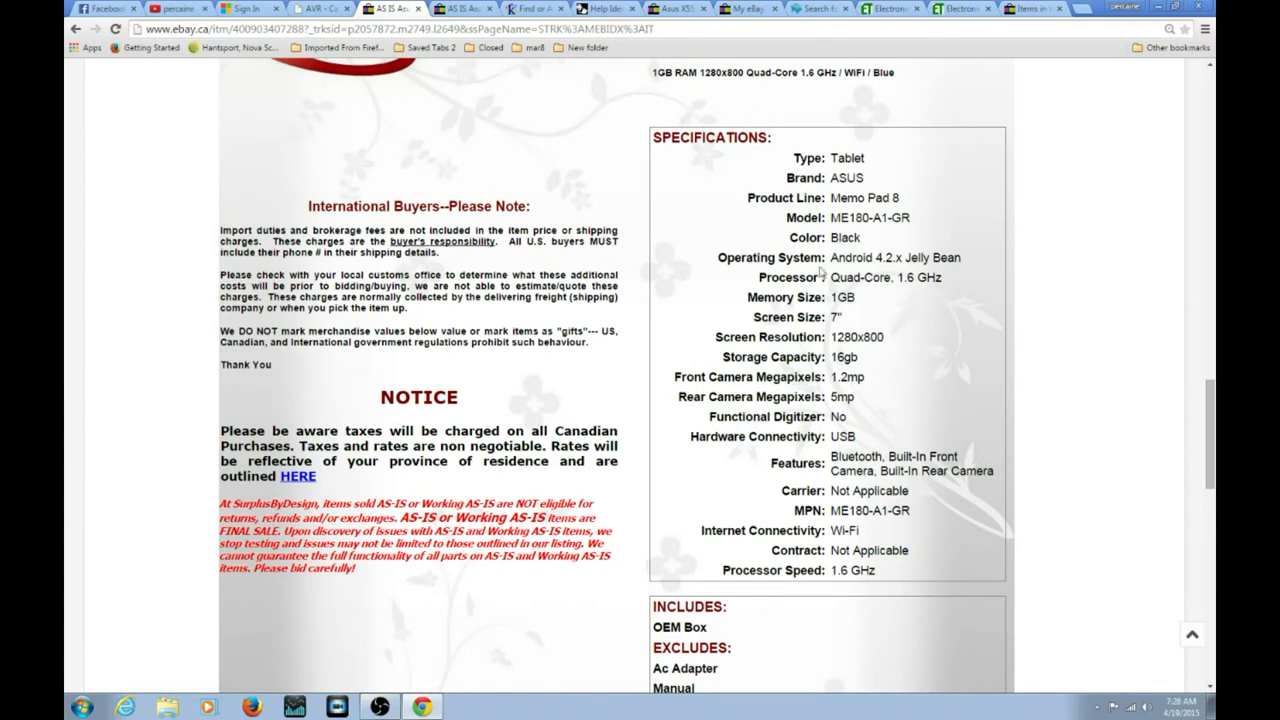
pyautogui.doubleClick(920, 257)
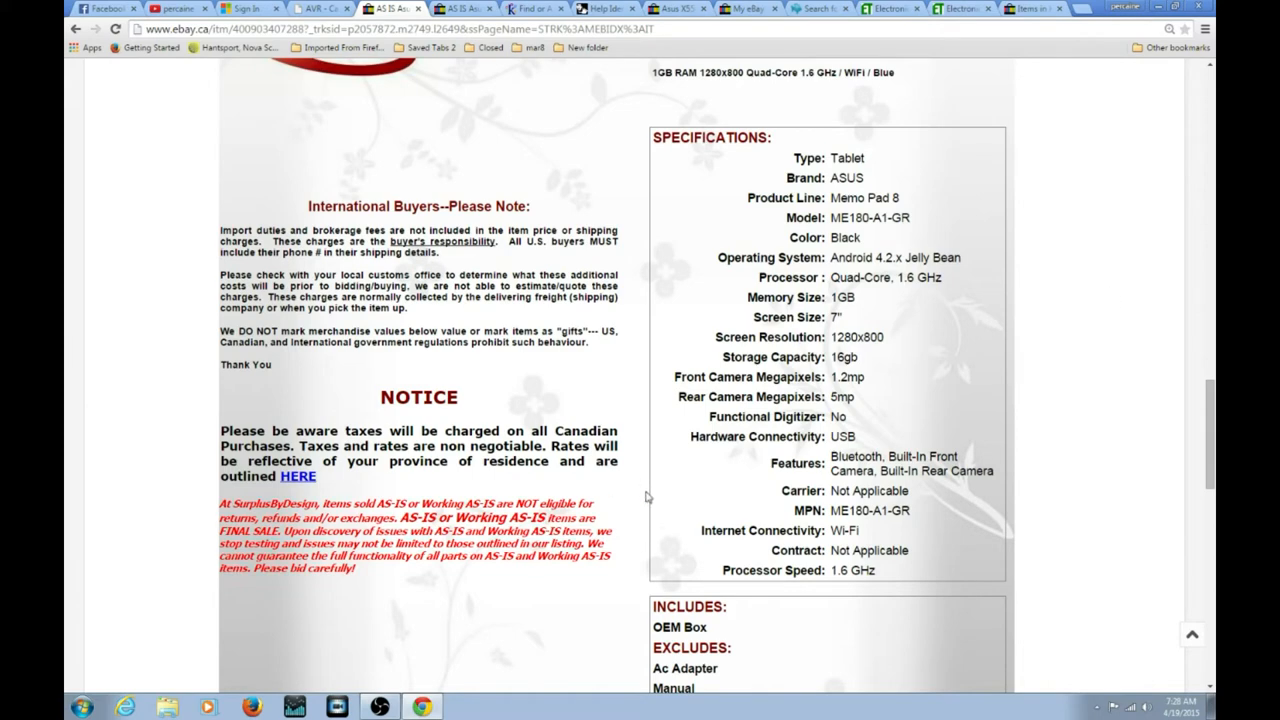
# Read further down the ME180 condition details, then scroll back up.
pyautogui.scroll(-3)
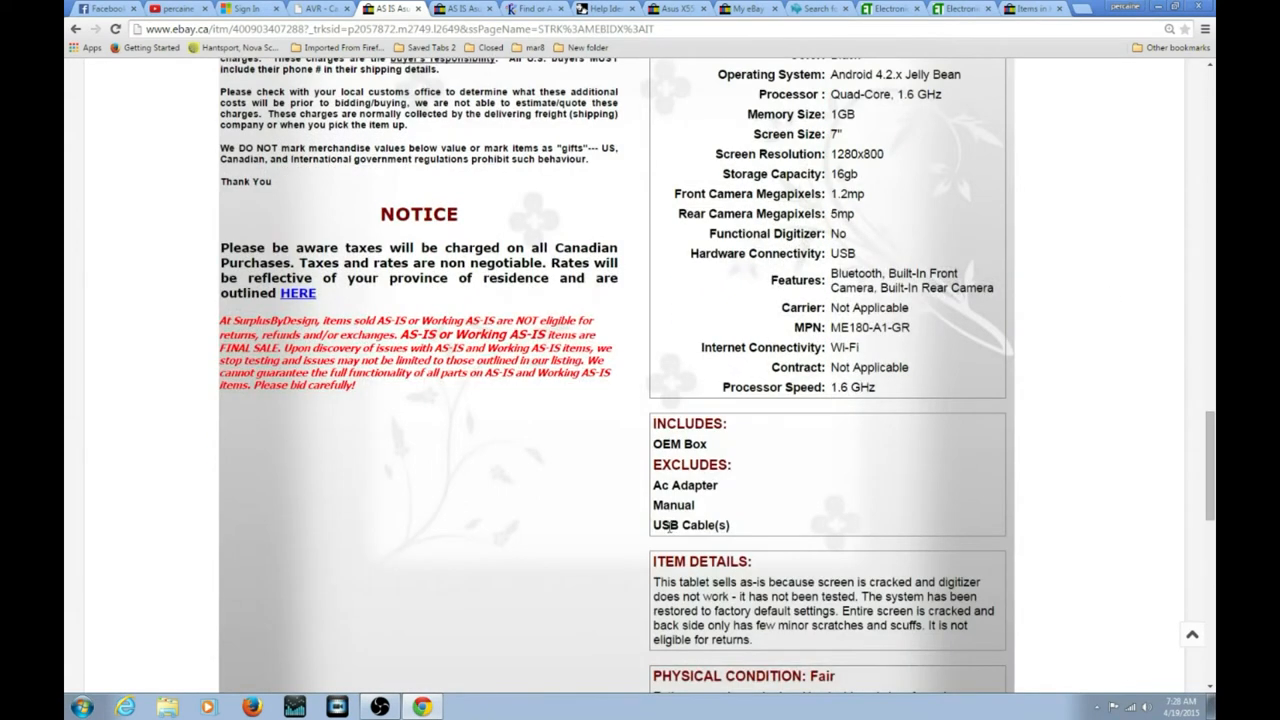
pyautogui.scroll(-3)
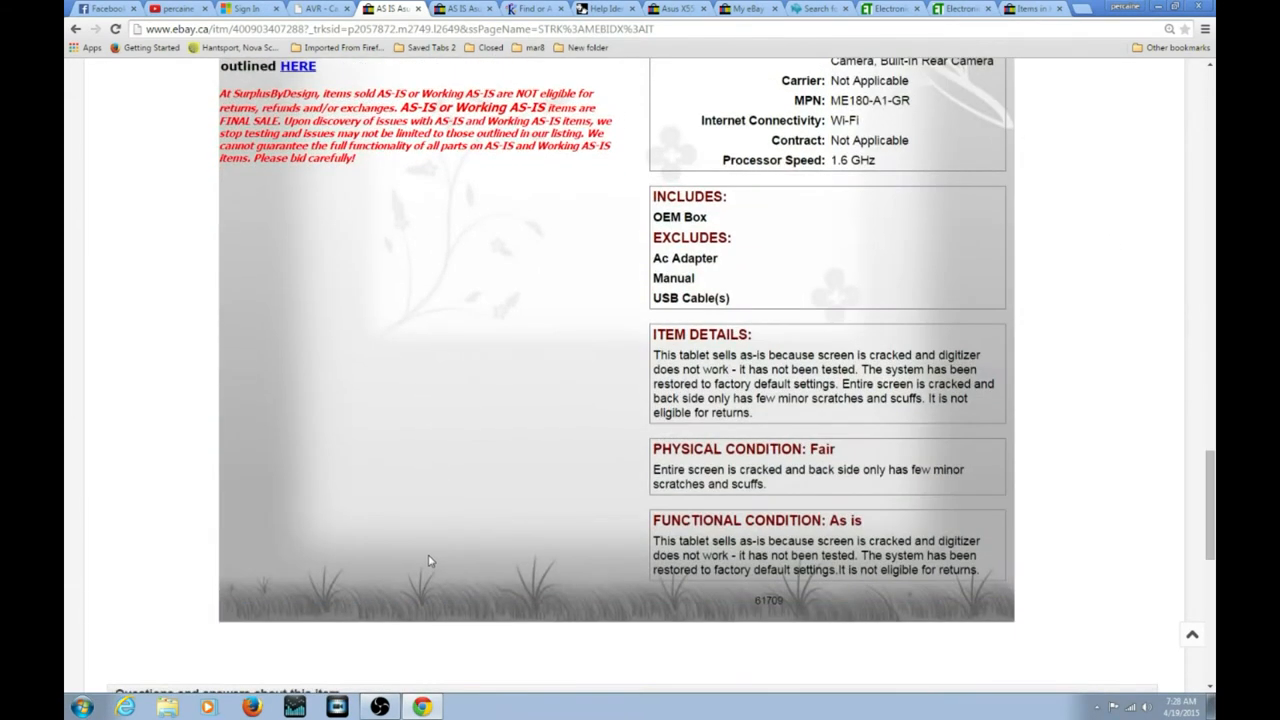
pyautogui.scroll(-3)
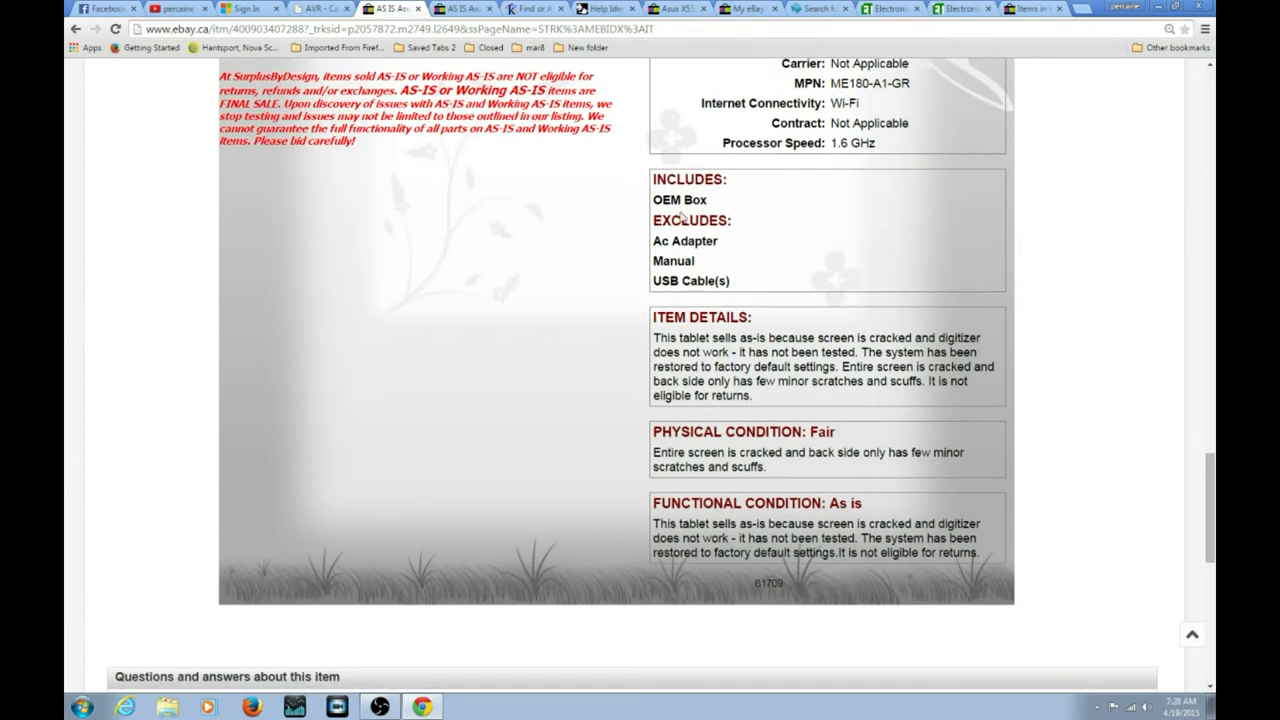
pyautogui.moveTo(657, 216)
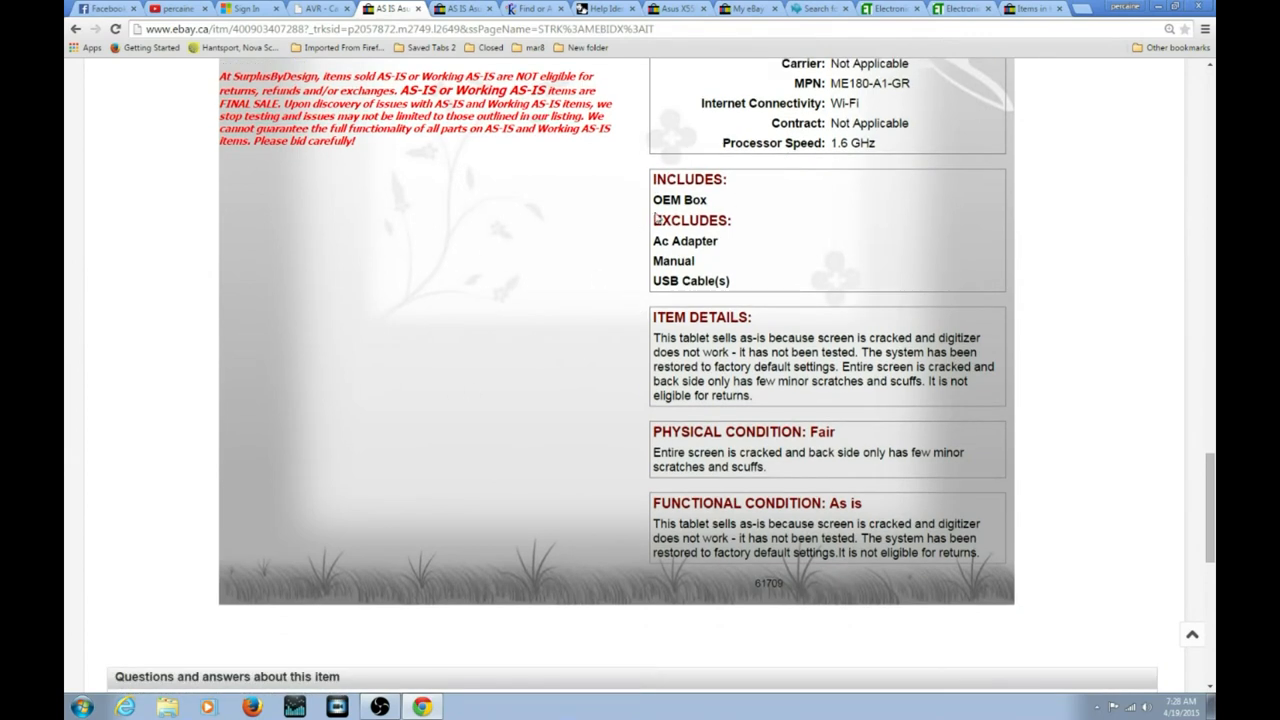
pyautogui.moveTo(780, 322)
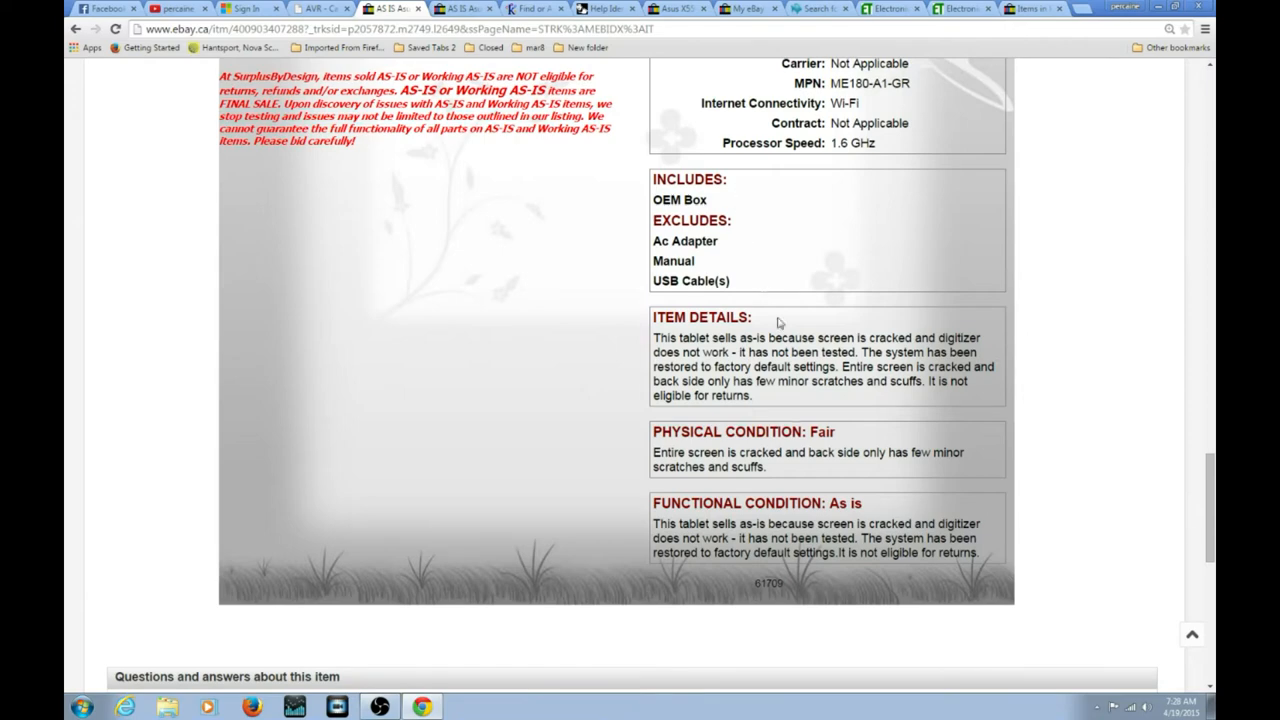
pyautogui.scroll(-3)
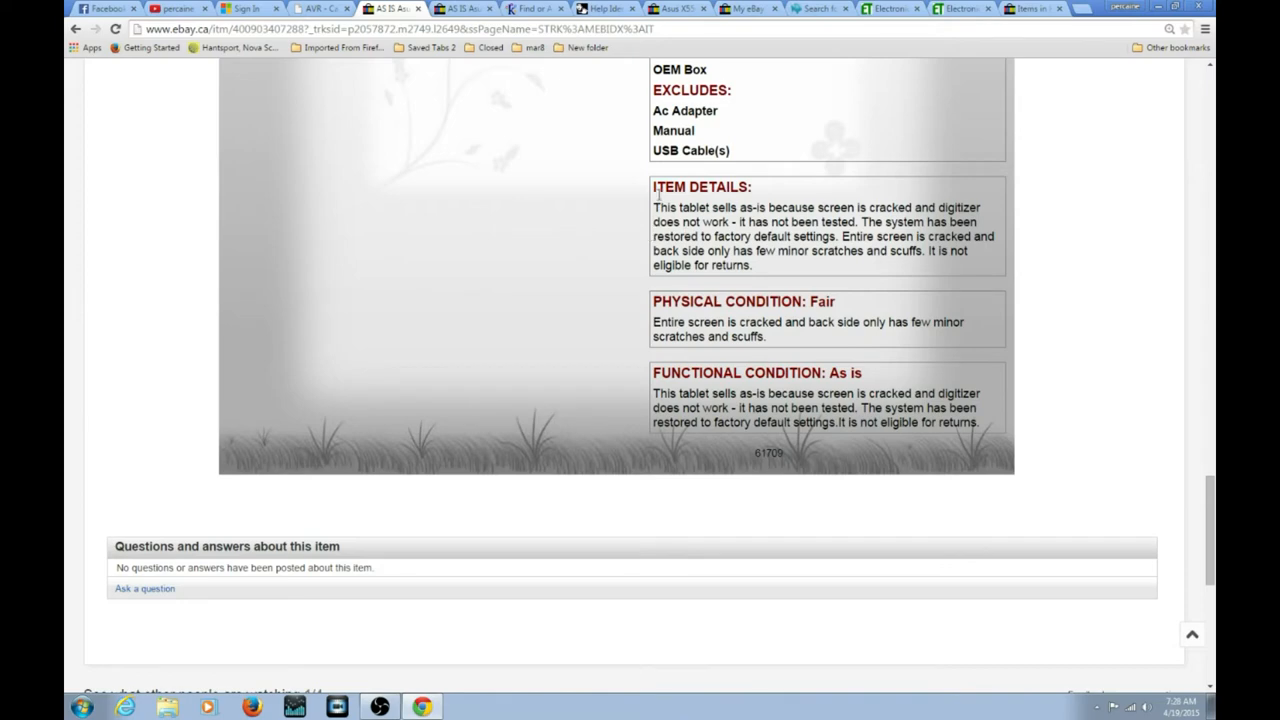
pyautogui.moveTo(672, 216)
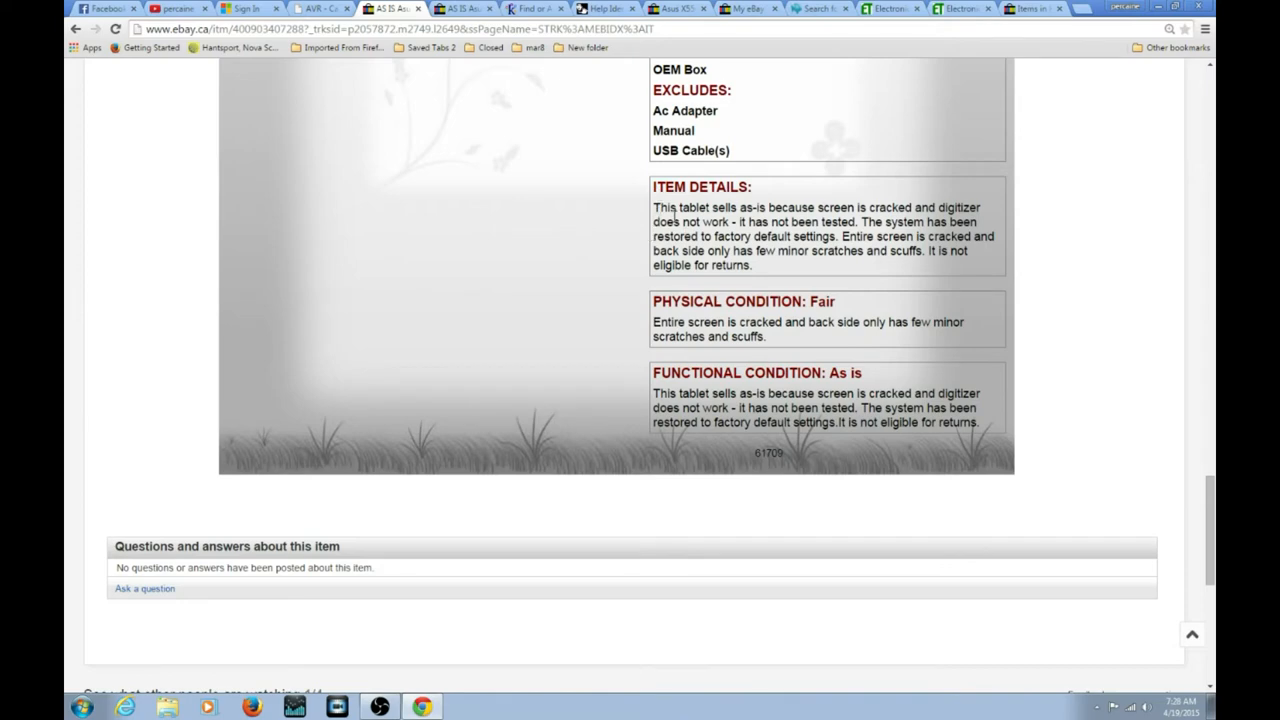
pyautogui.scroll(3)
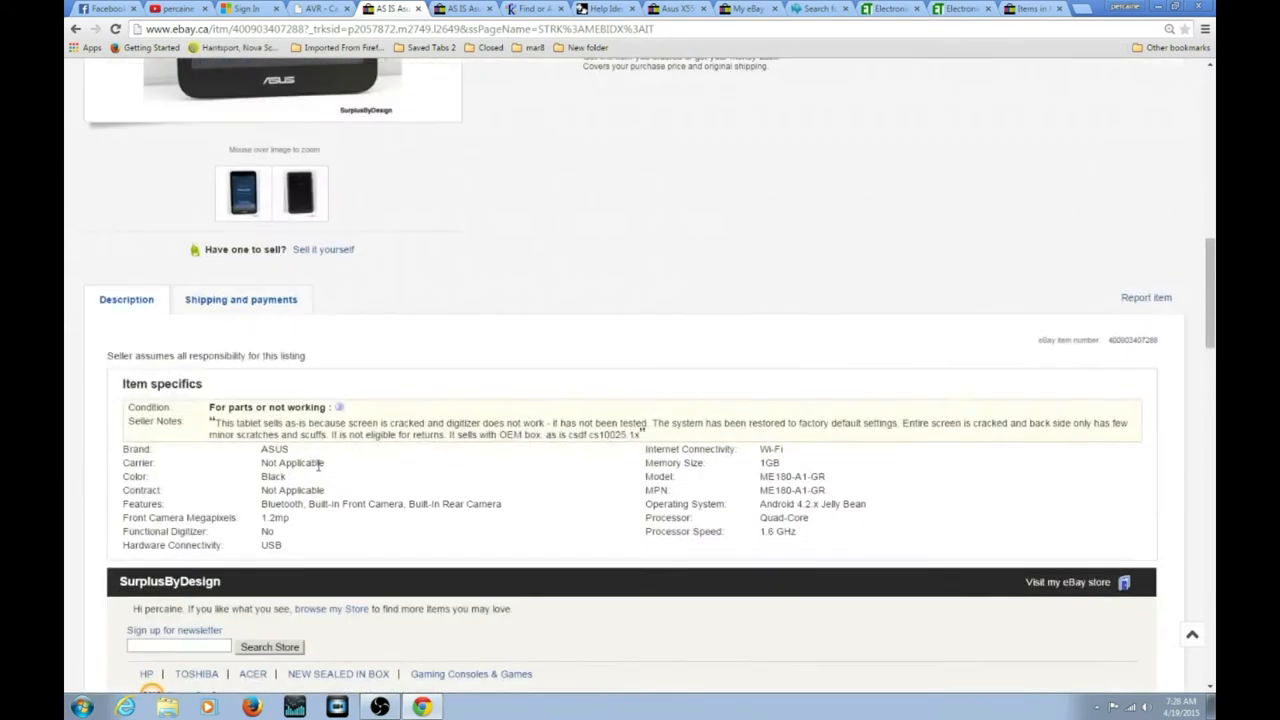
pyautogui.scroll(3)
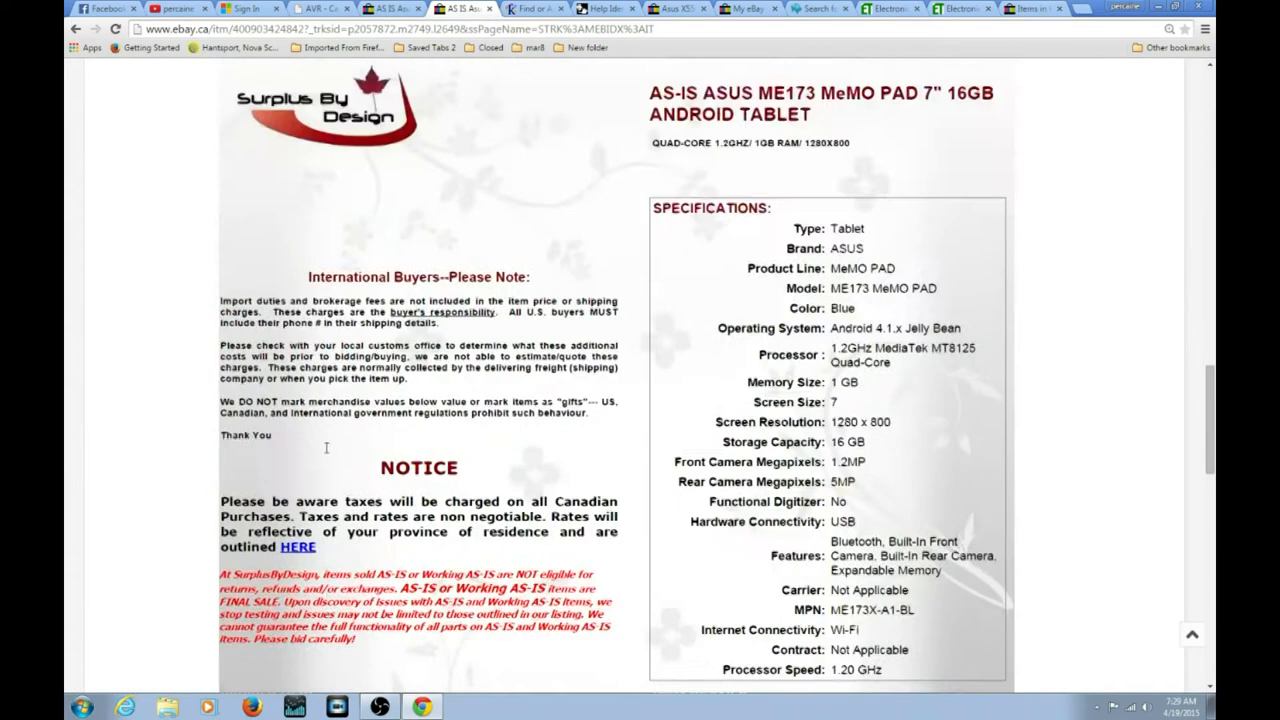
# Select the model name in the title and search for 'asus me173x digitizer' via the suggestion.
pyautogui.scroll(3)
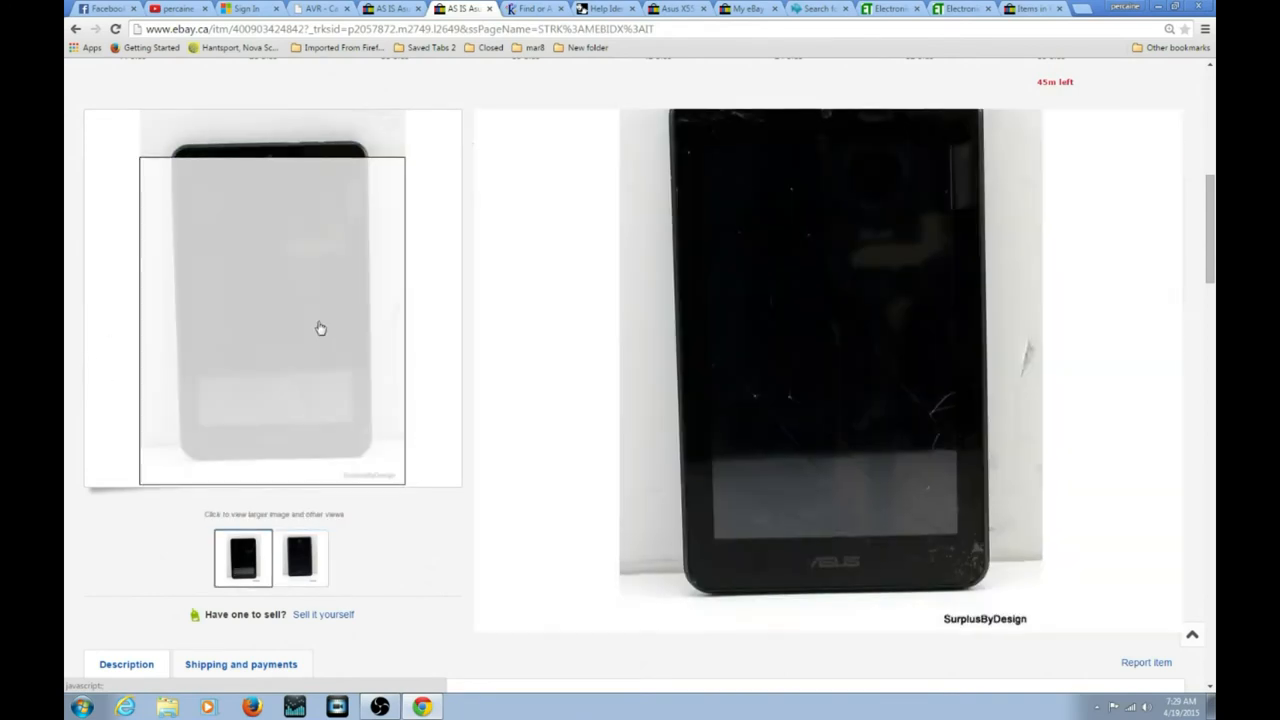
pyautogui.scroll(3)
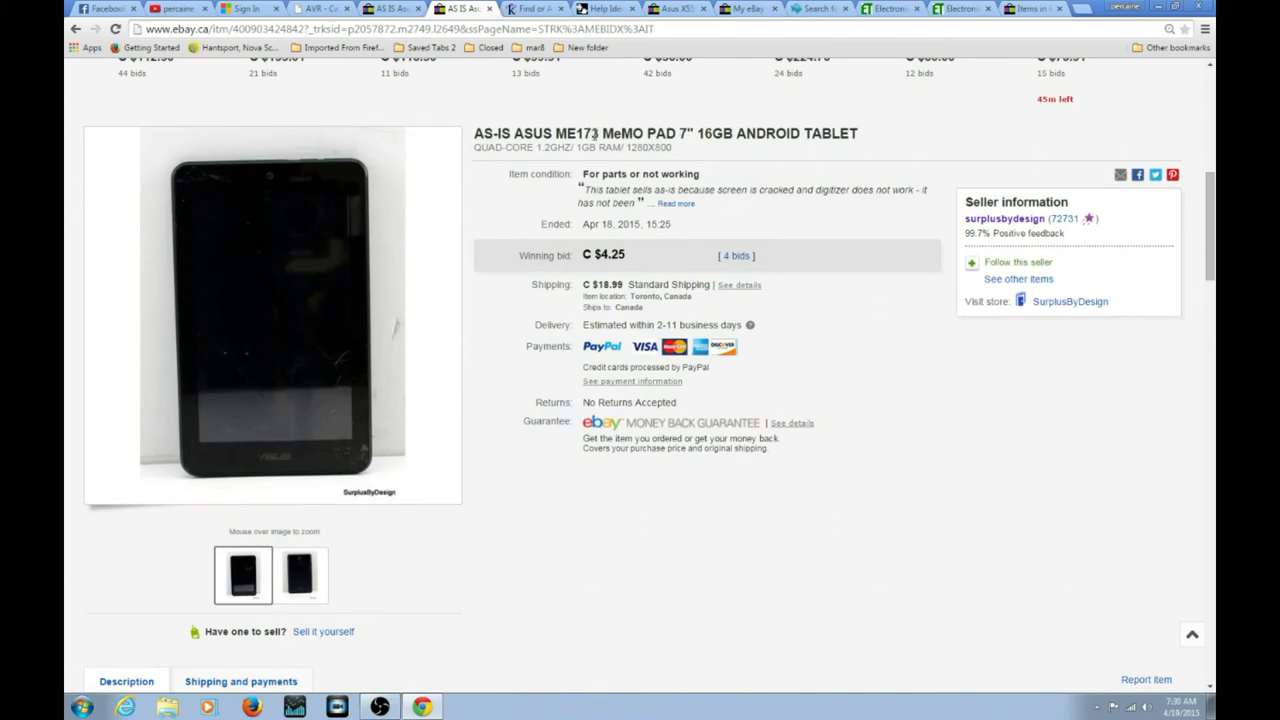
pyautogui.doubleClick(555, 133)
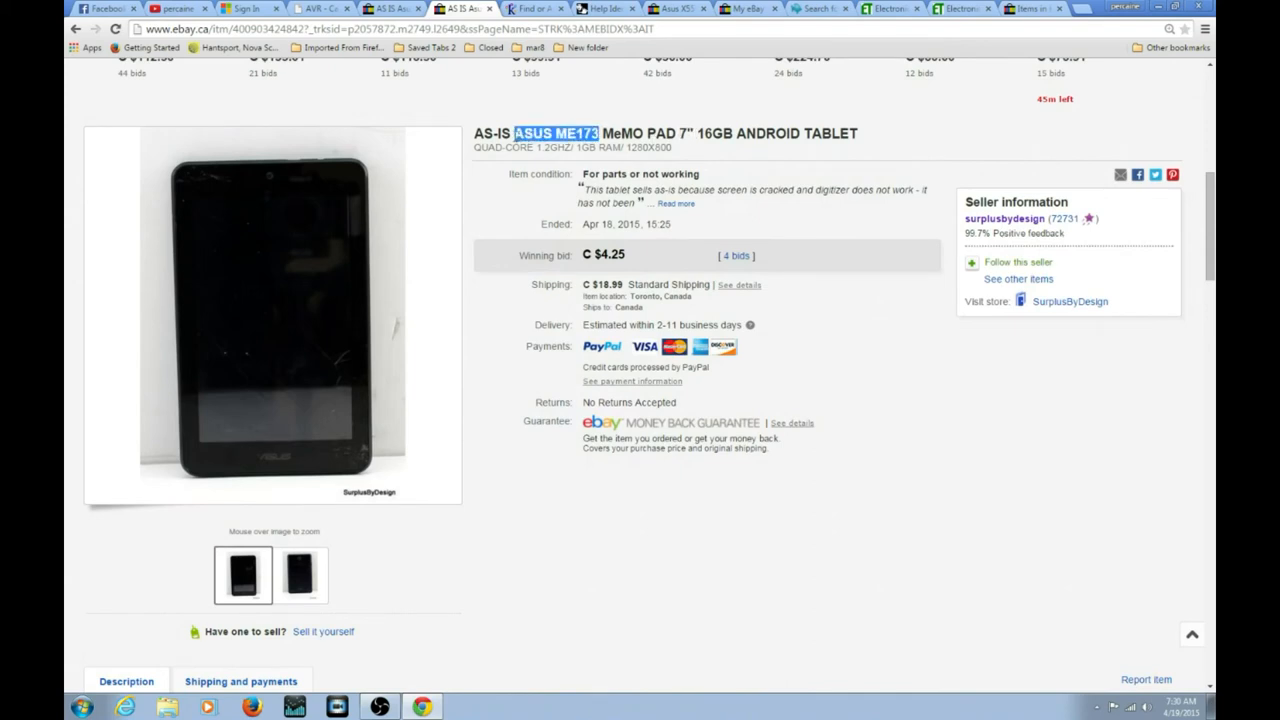
pyautogui.moveTo(485, 445)
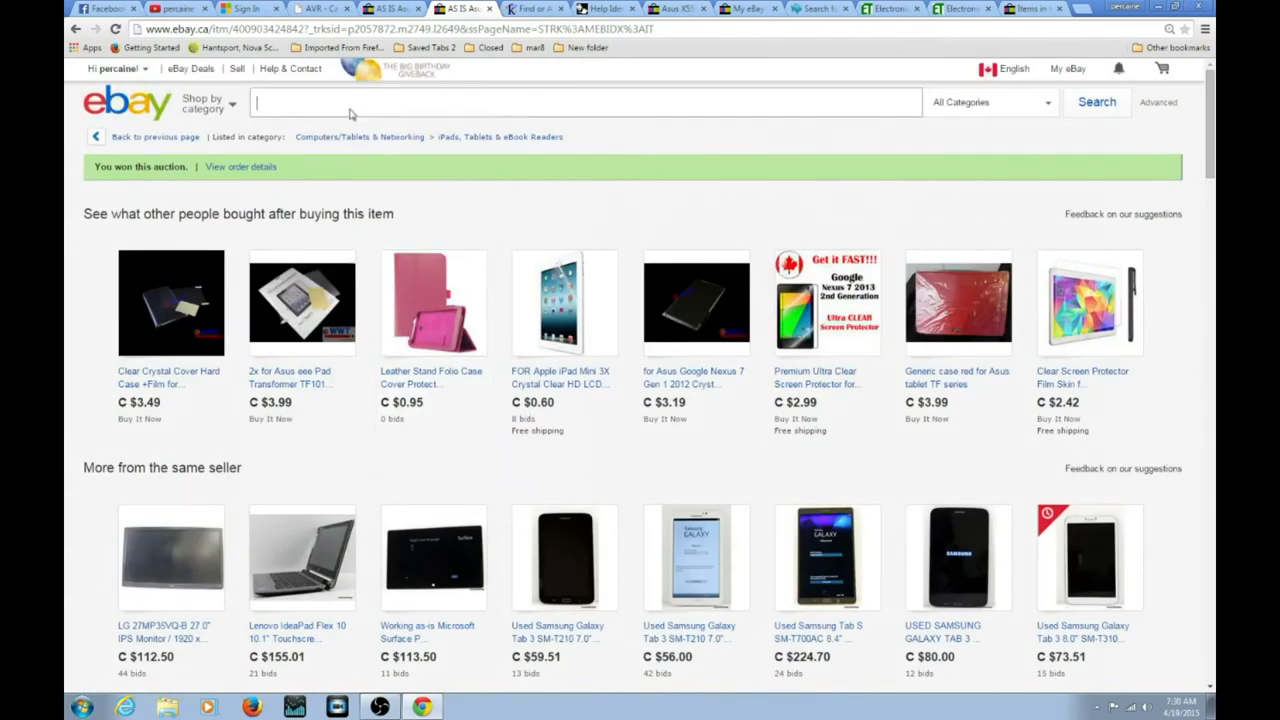
pyautogui.write('ASUS ME173')
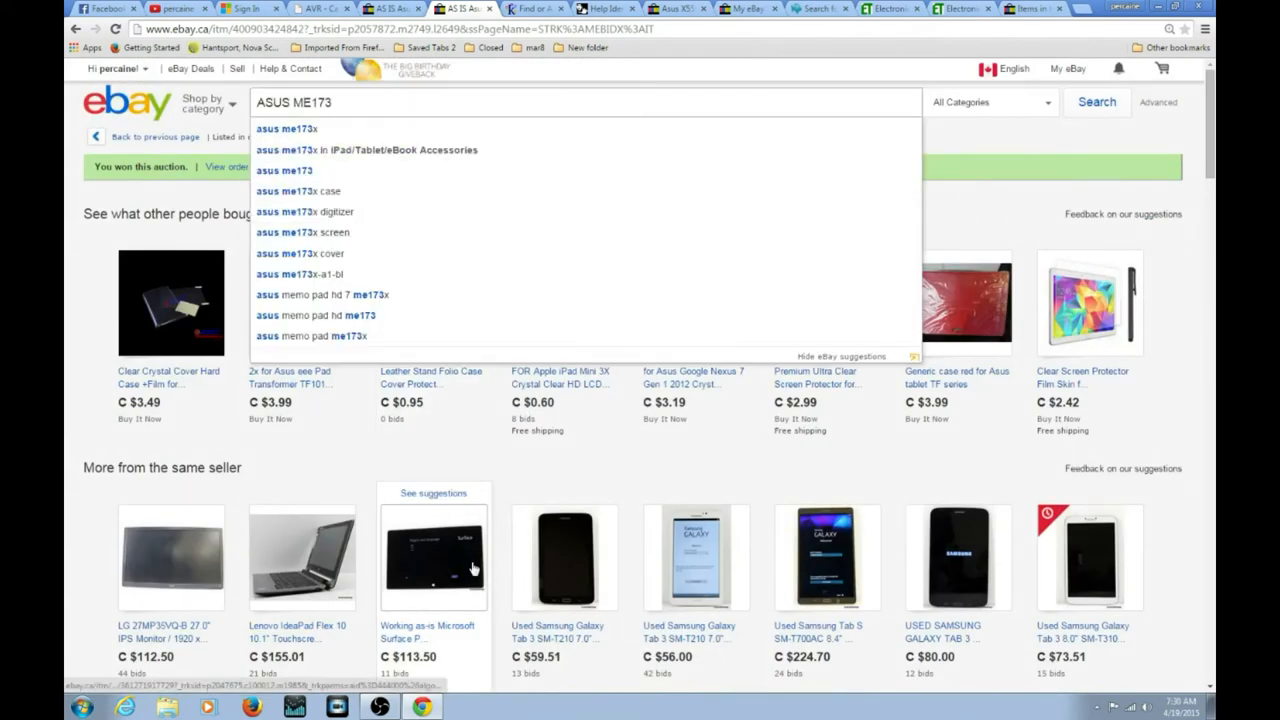
pyautogui.press('f11')
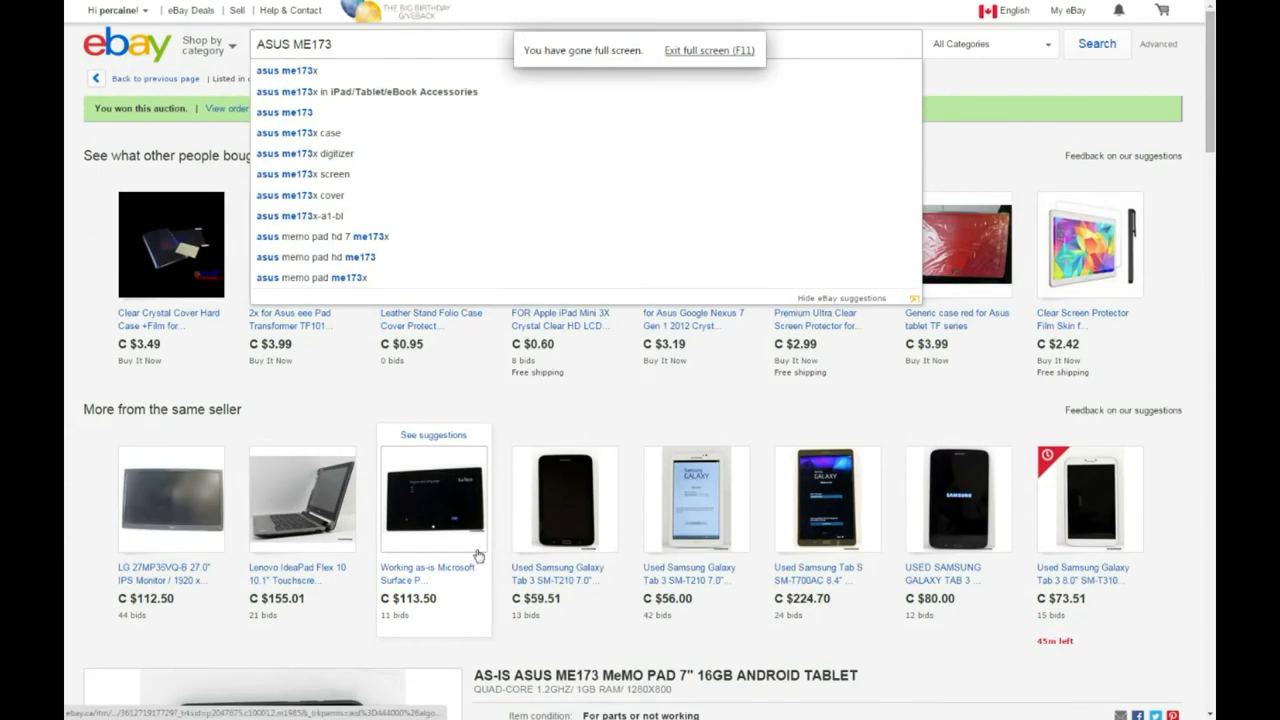
pyautogui.click(709, 50)
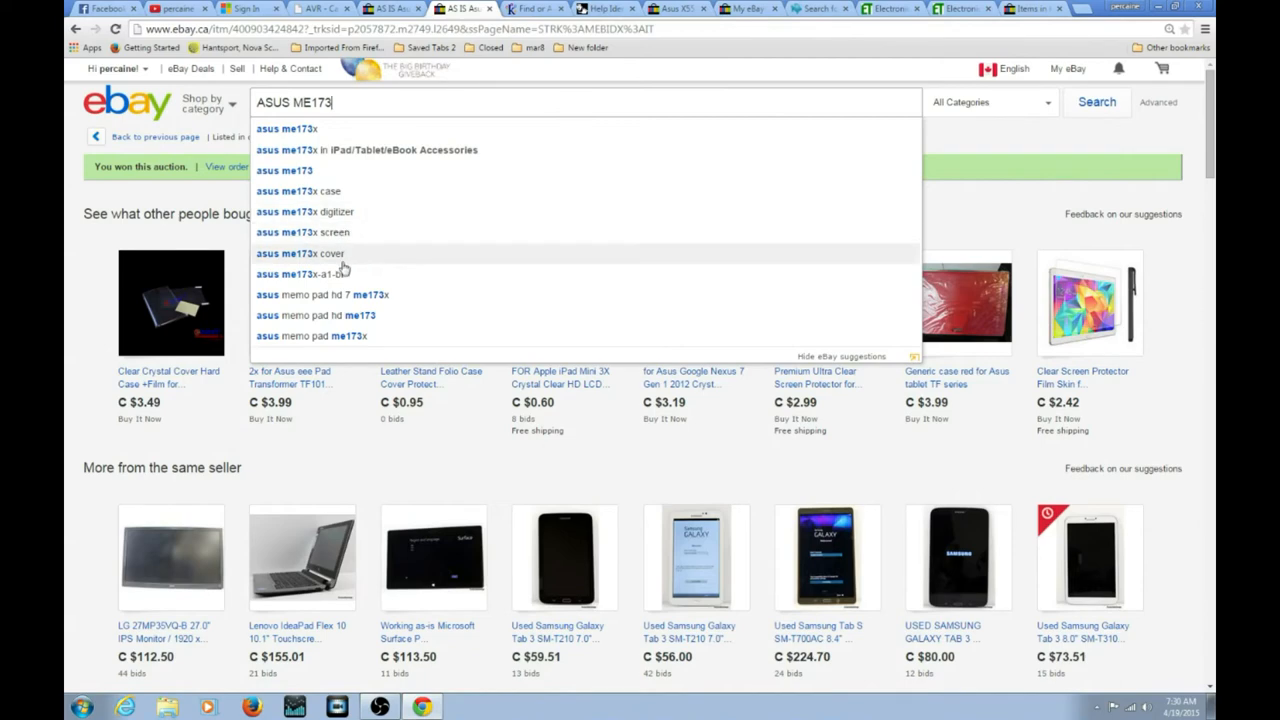
pyautogui.click(305, 211)
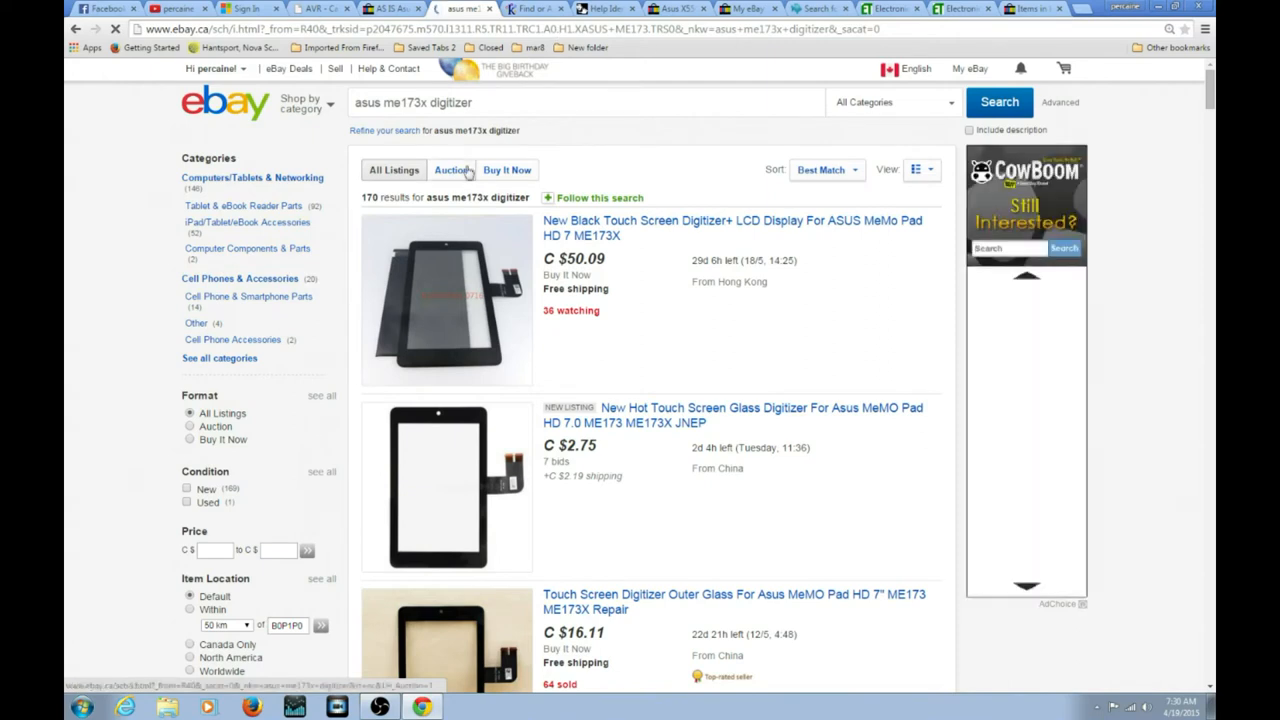
# Sort the ME173X digitizer results by Price + Shipping: lowest first and browse them.
pyautogui.click(825, 169)
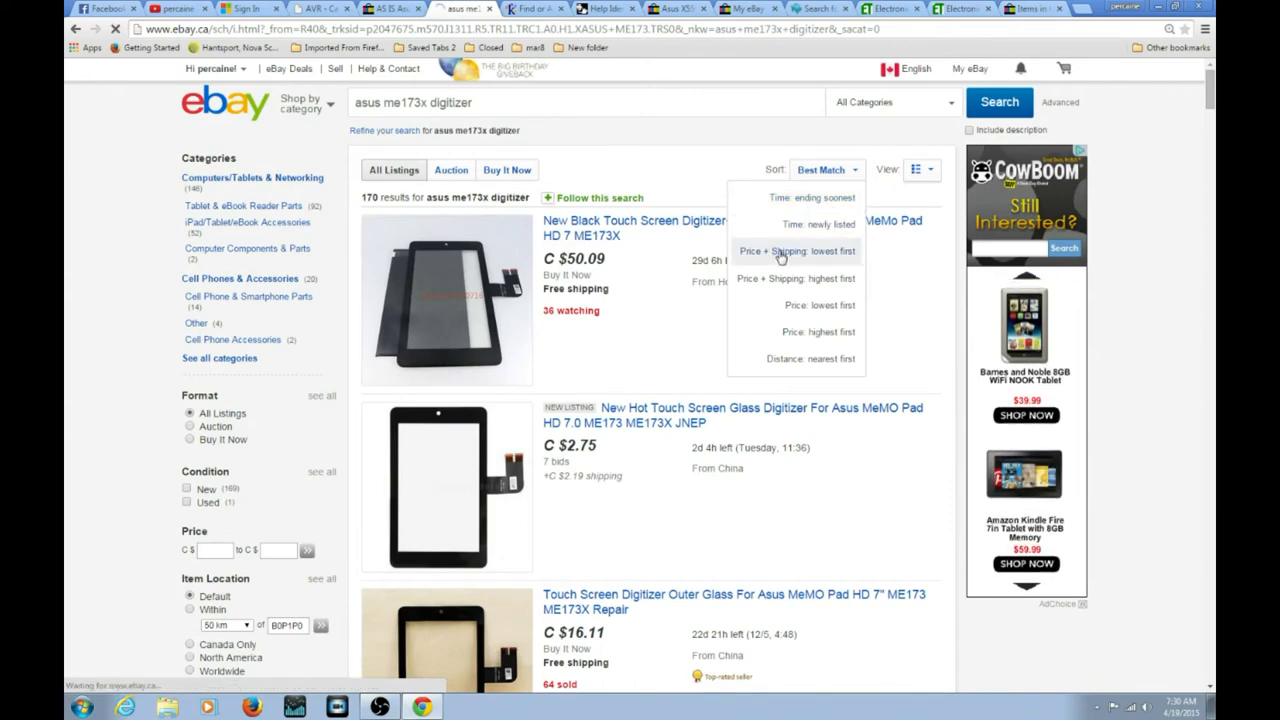
pyautogui.click(795, 251)
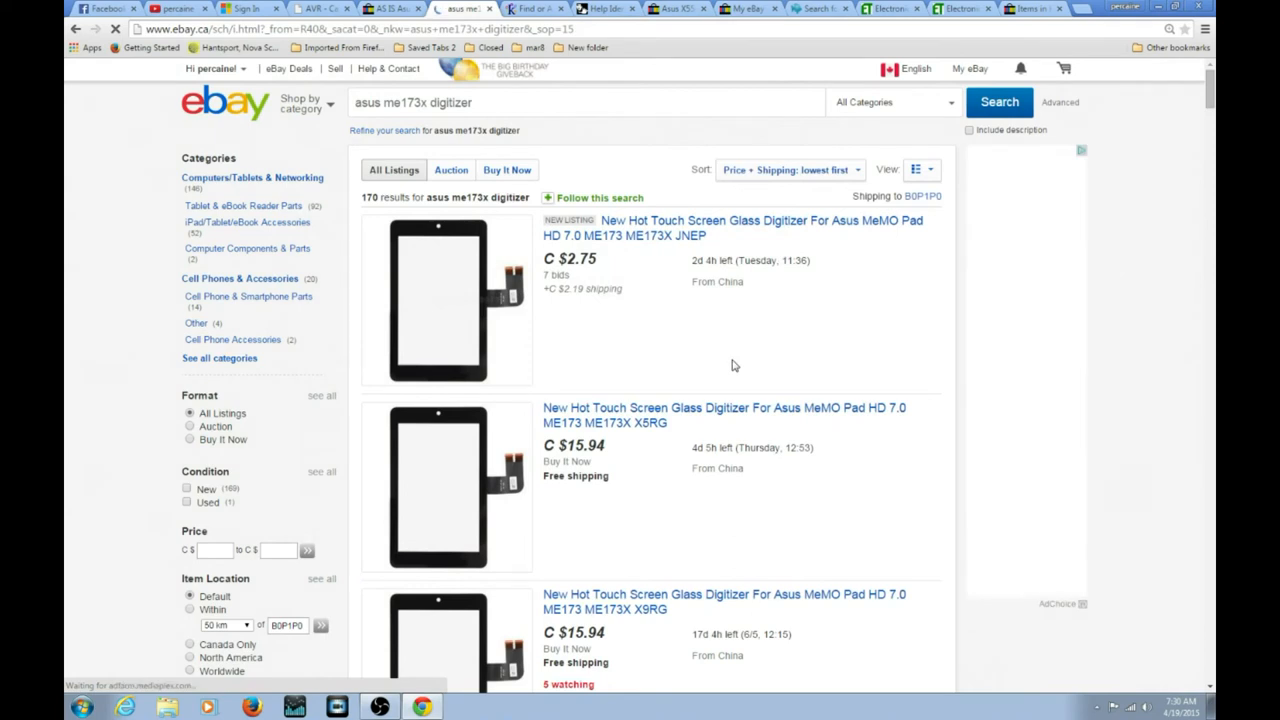
pyautogui.scroll(-3)
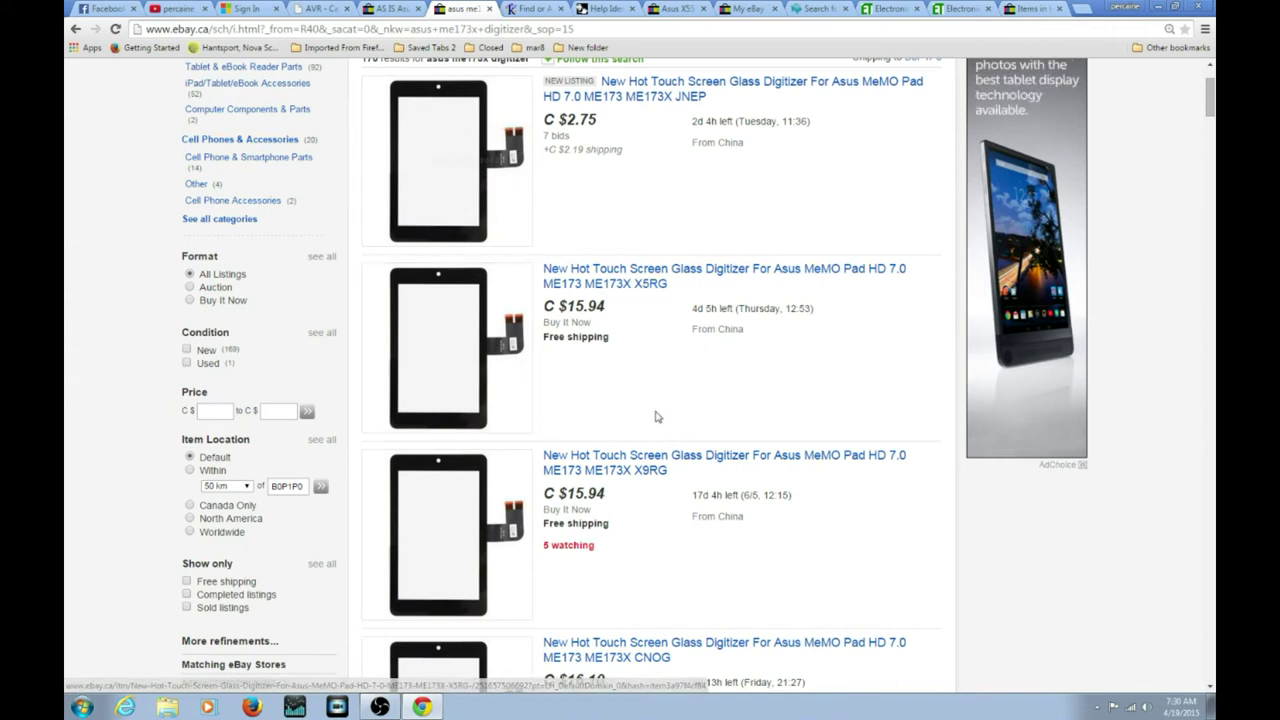
pyautogui.scroll(-3)
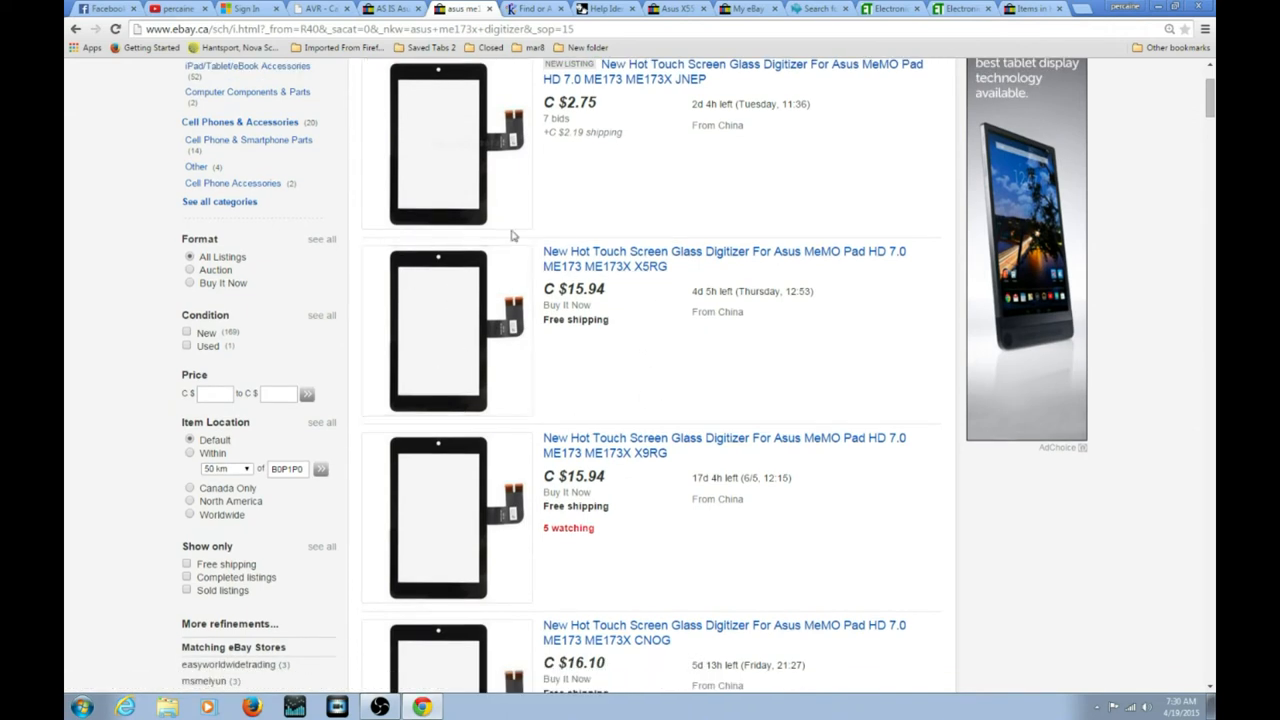
pyautogui.moveTo(625, 315)
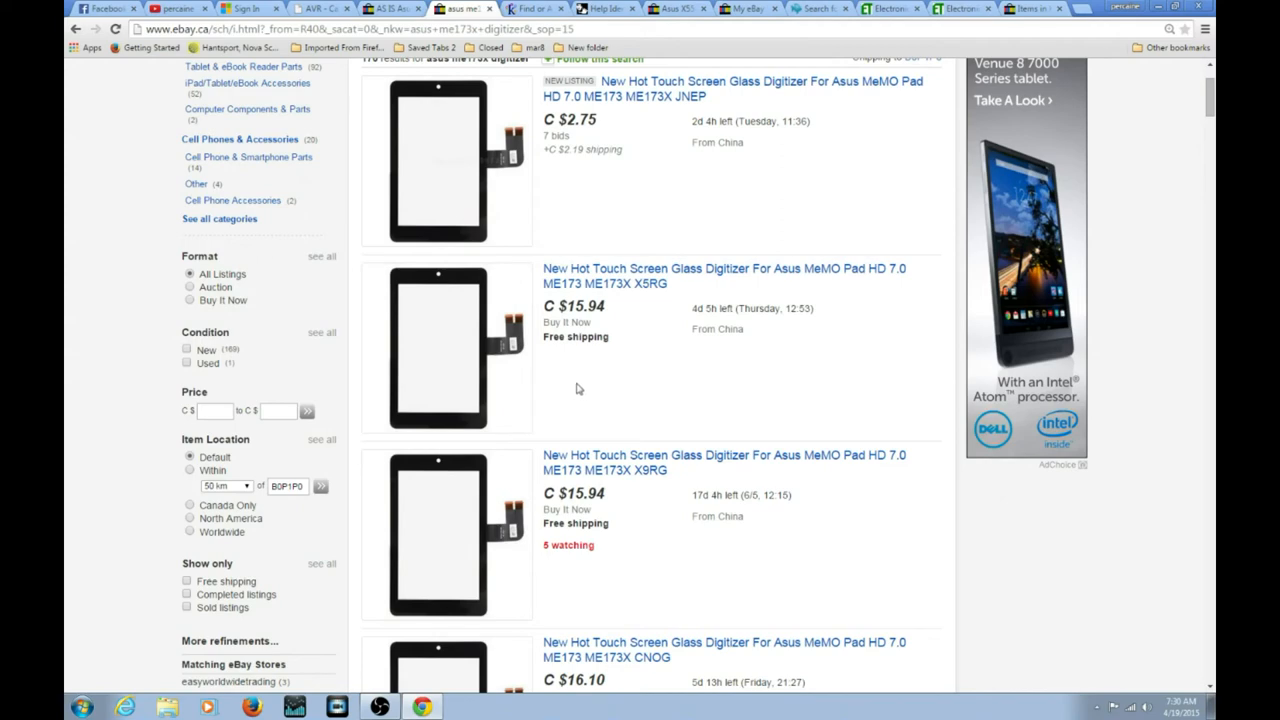
pyautogui.scroll(-3)
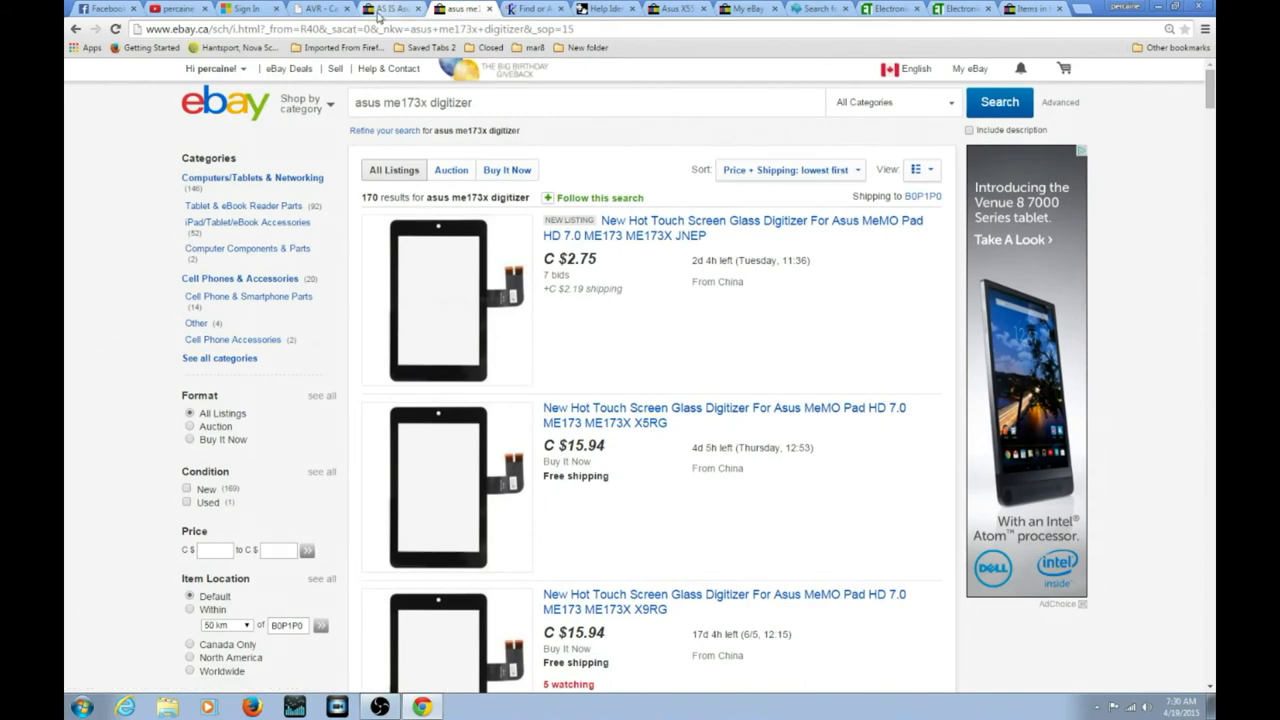
# Return to the ME180 tab and search for 'ASUS MEMOPAD ME180 digitizer'.
pyautogui.click(390, 8)
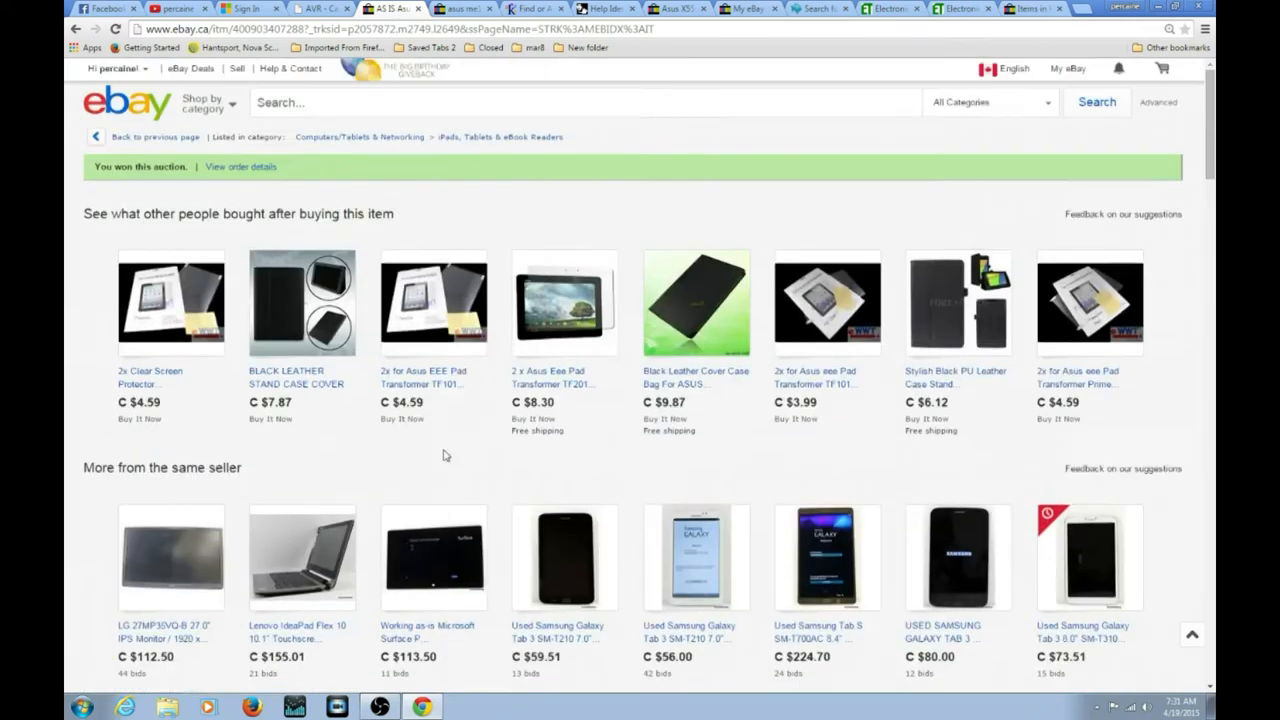
pyautogui.click(585, 102)
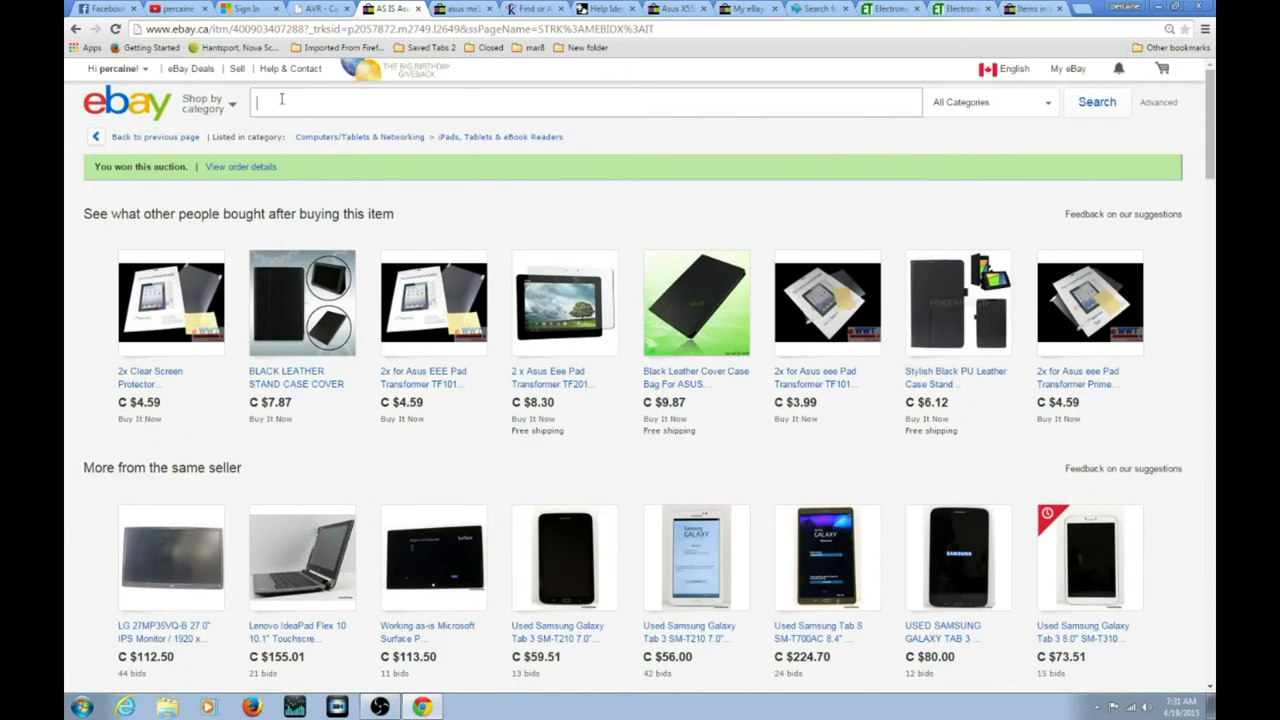
pyautogui.click(585, 101)
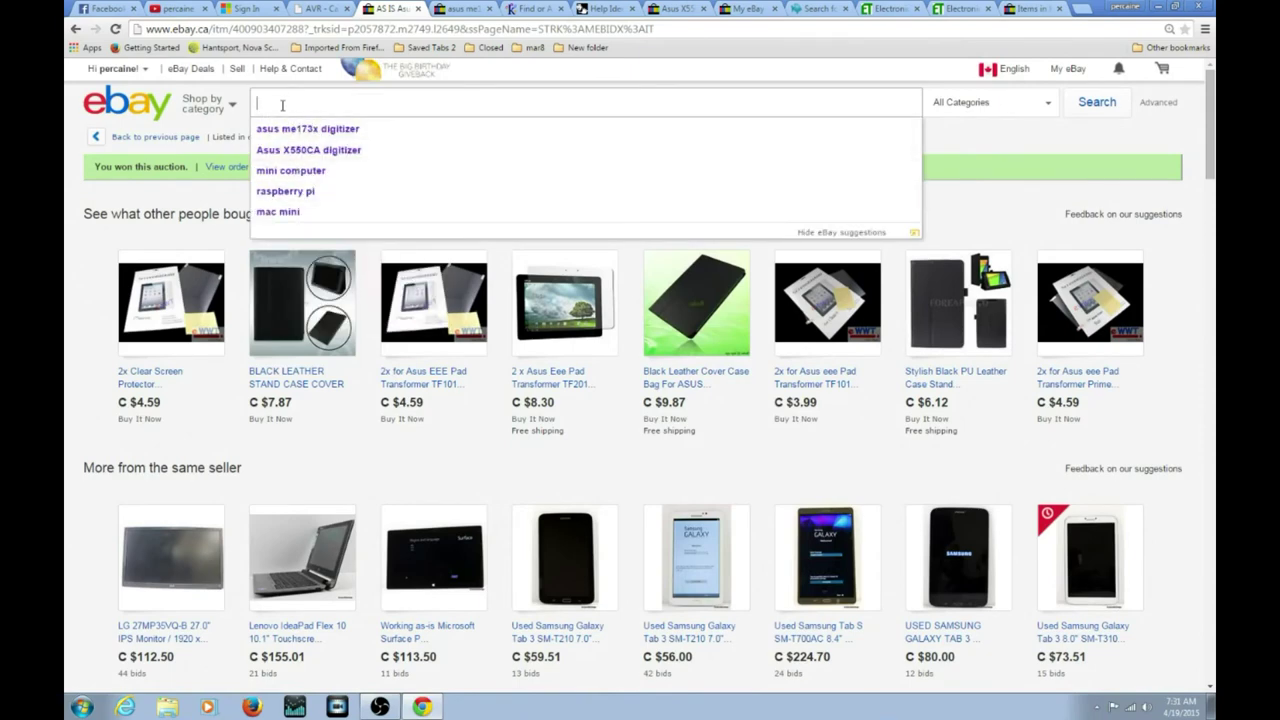
pyautogui.write('ASUS MEMOPAD ME180')
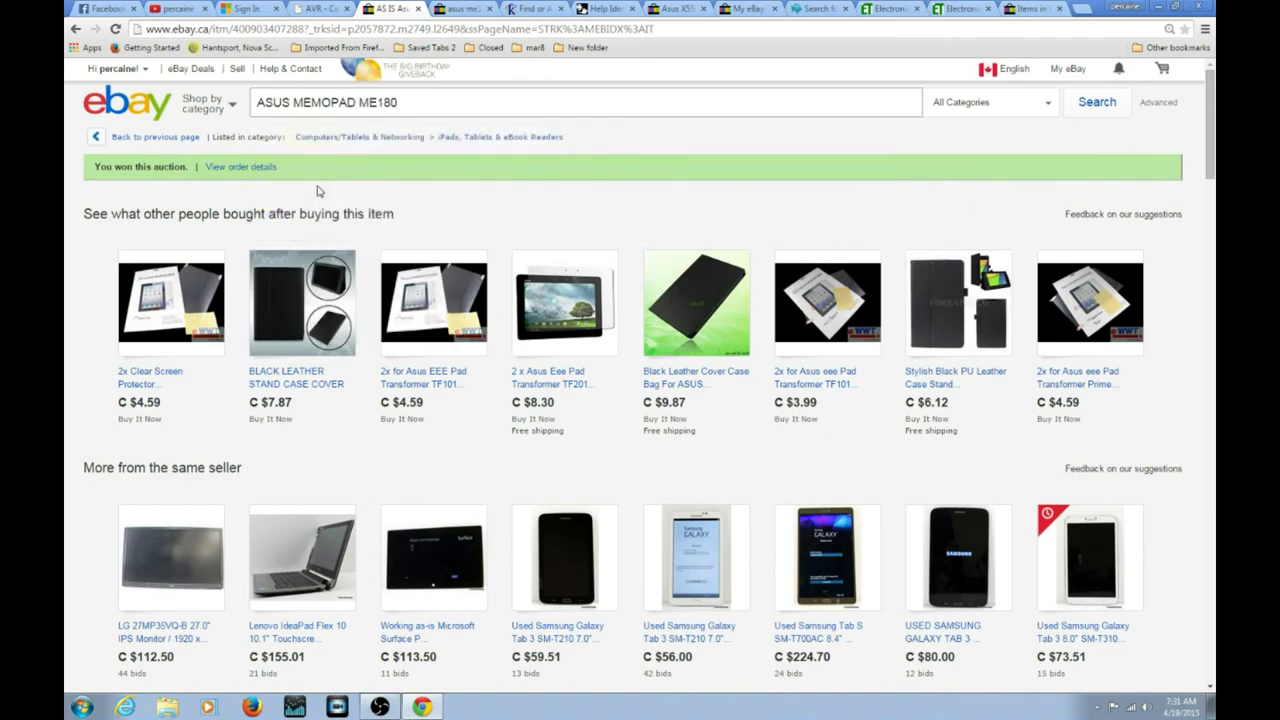
pyautogui.write('digitiz')
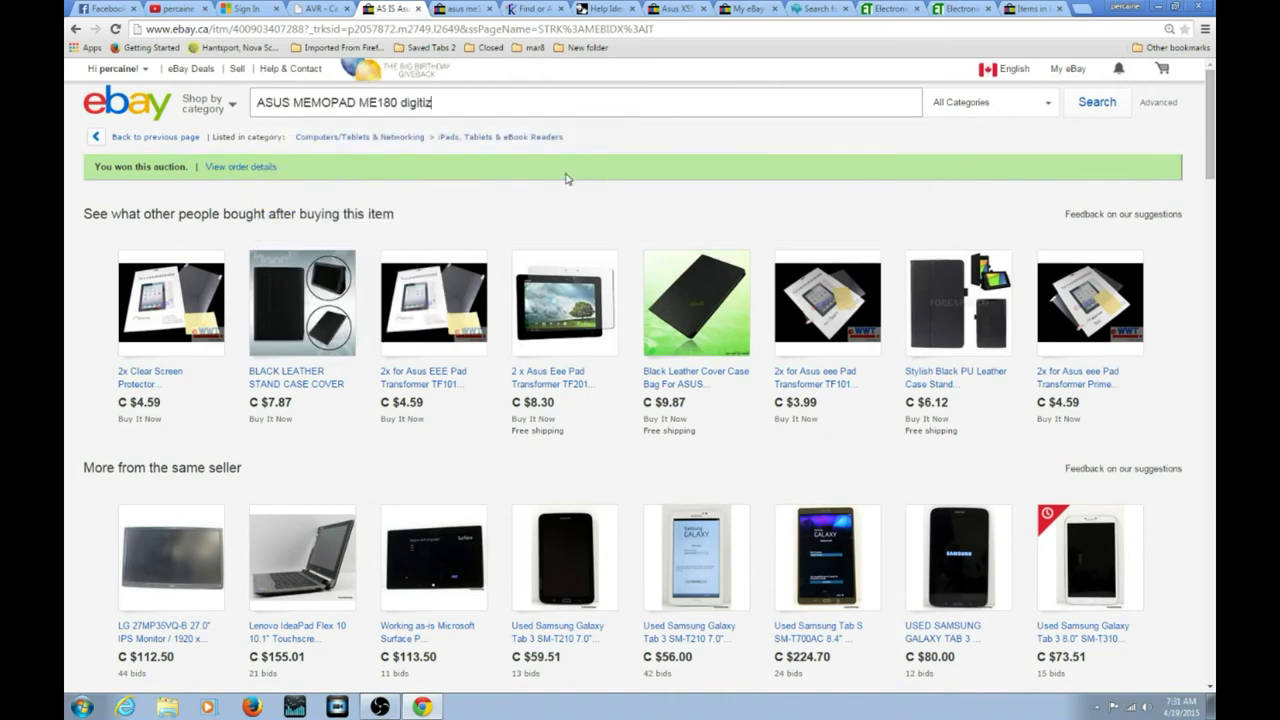
pyautogui.click(1096, 102)
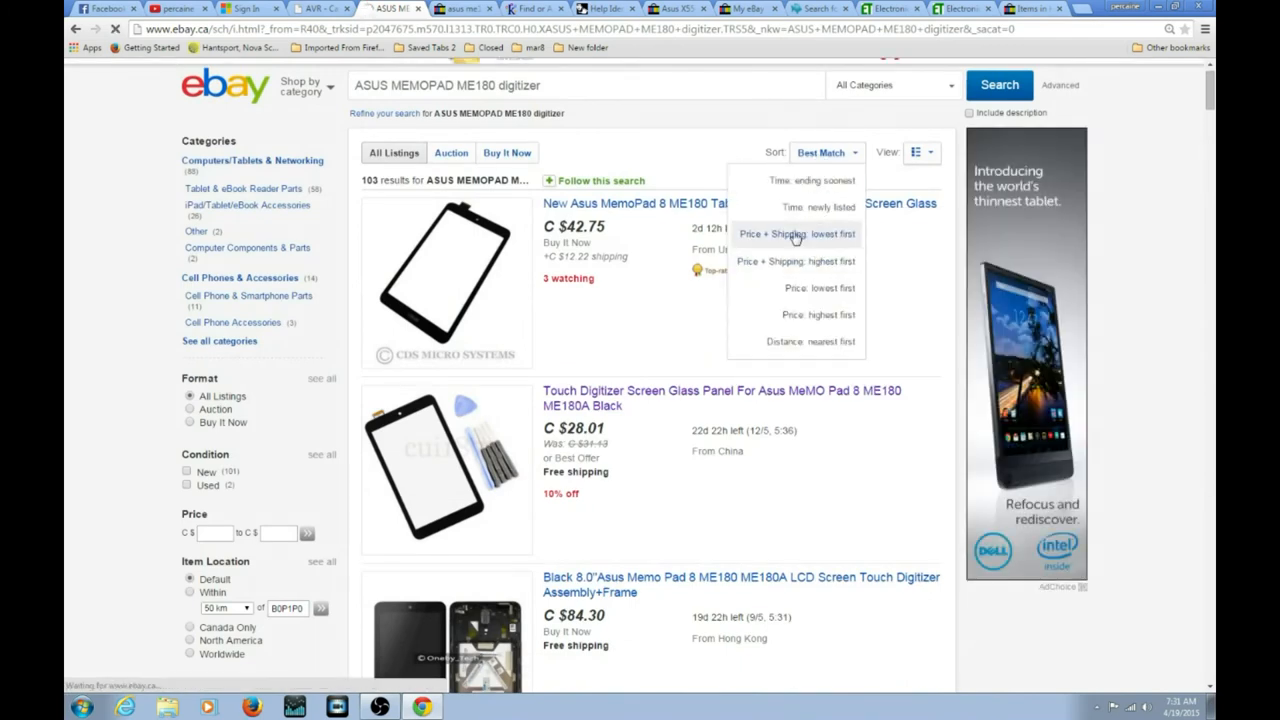
# Sort the ME180 digitizer results by Price + Shipping: lowest first and browse the cheapest.
pyautogui.click(795, 233)
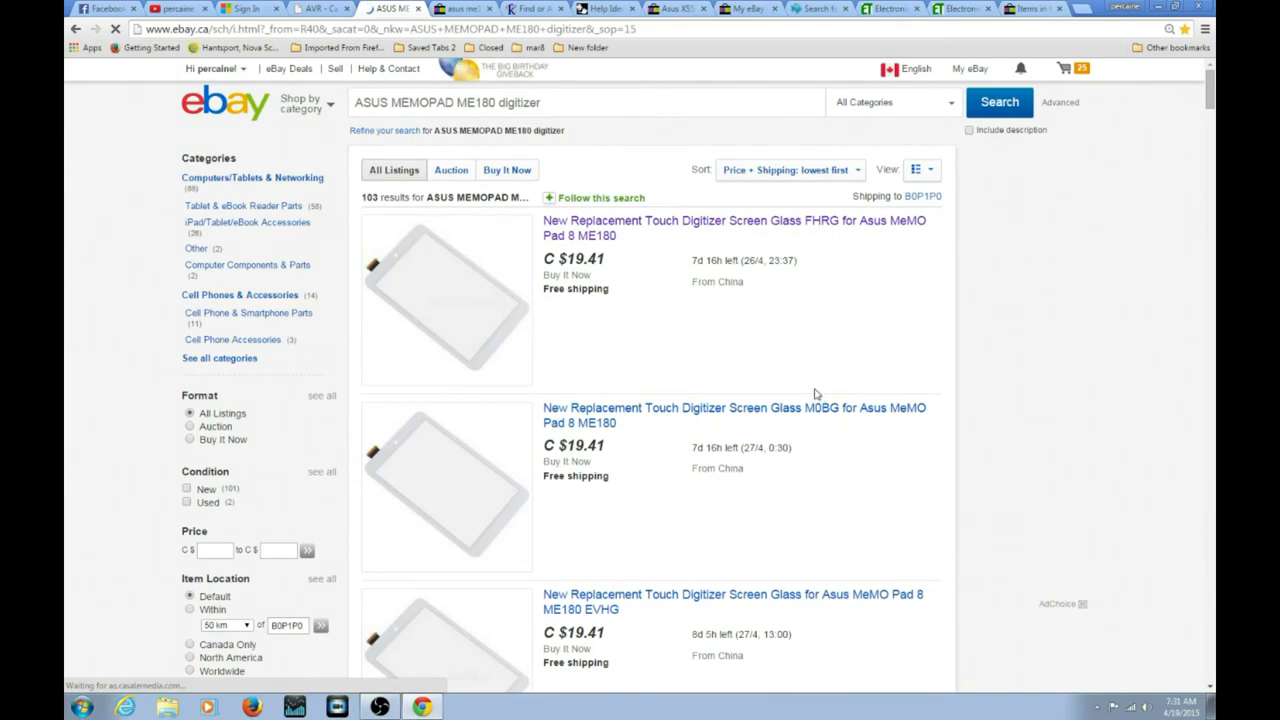
pyautogui.scroll(-3)
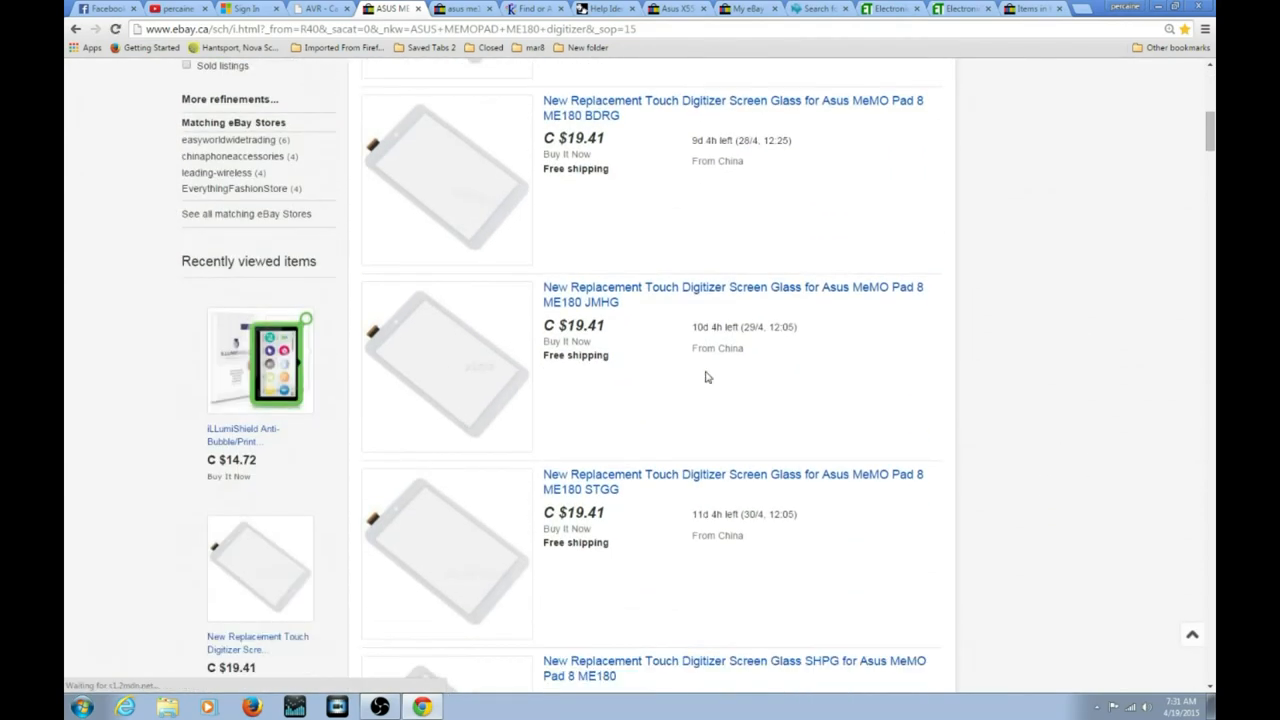
pyautogui.scroll(-3)
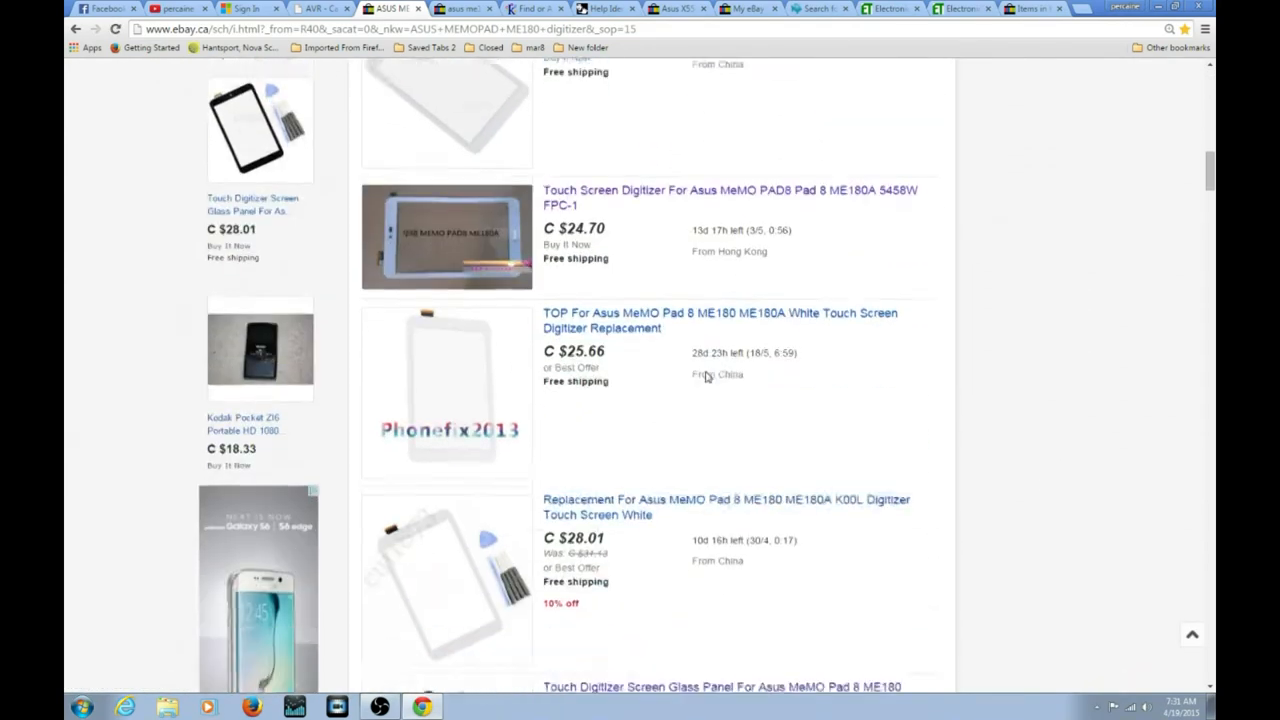
pyautogui.scroll(-3)
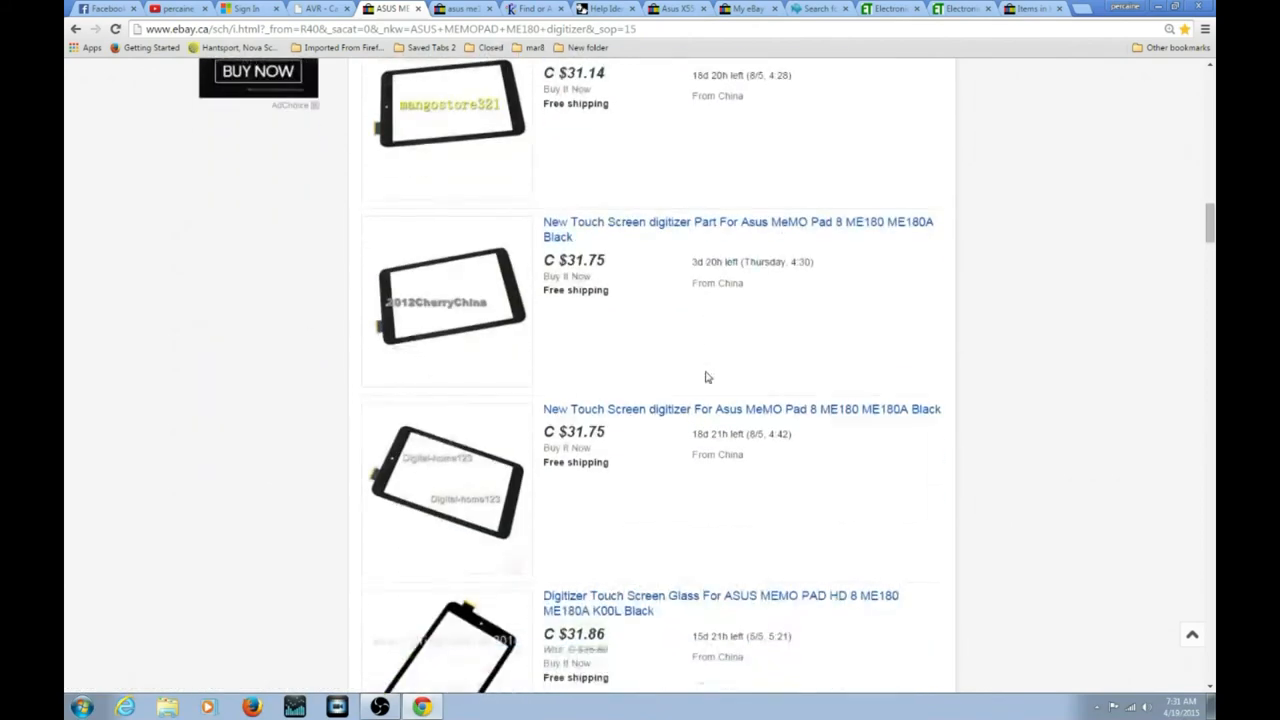
pyautogui.scroll(-3)
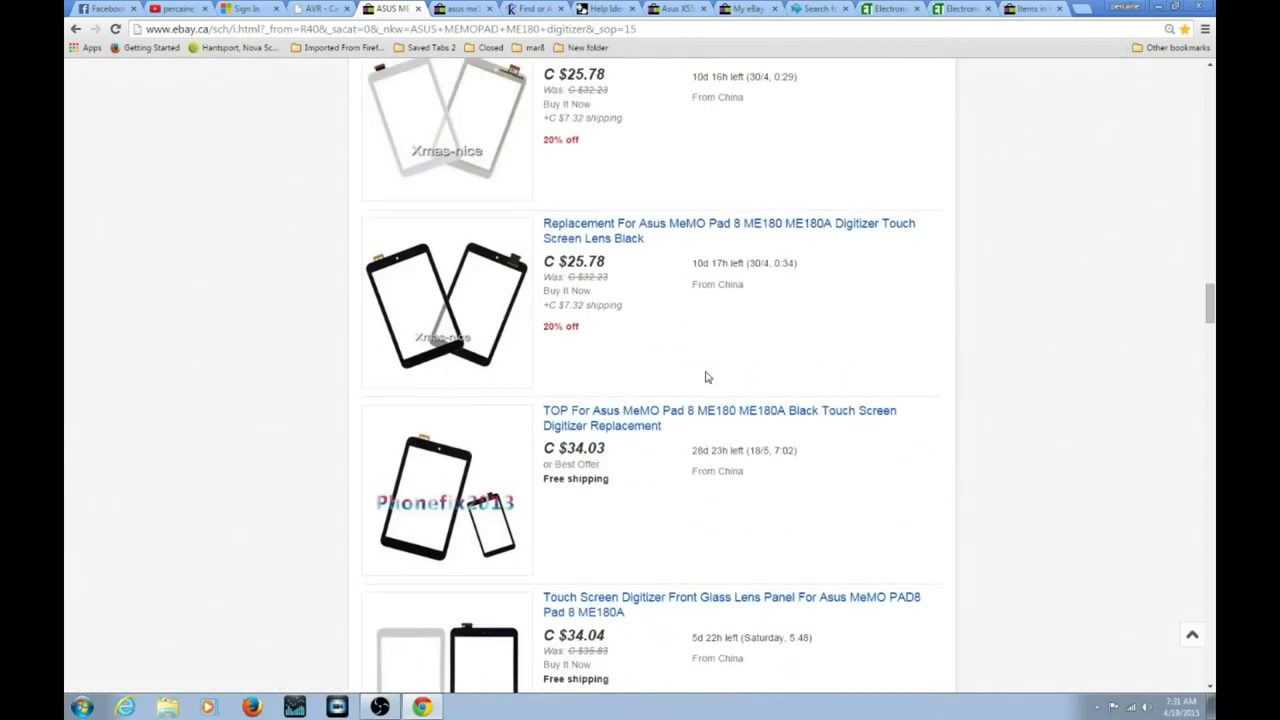
pyautogui.moveTo(715, 377)
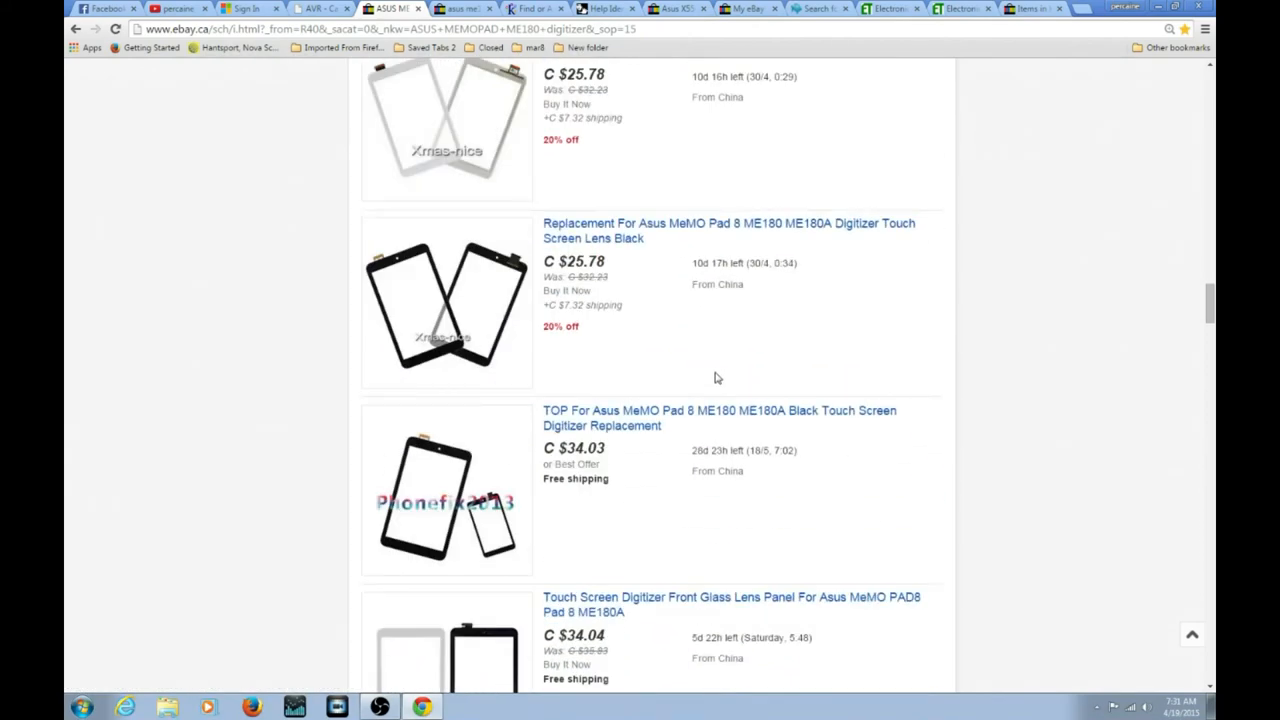
pyautogui.scroll(-3)
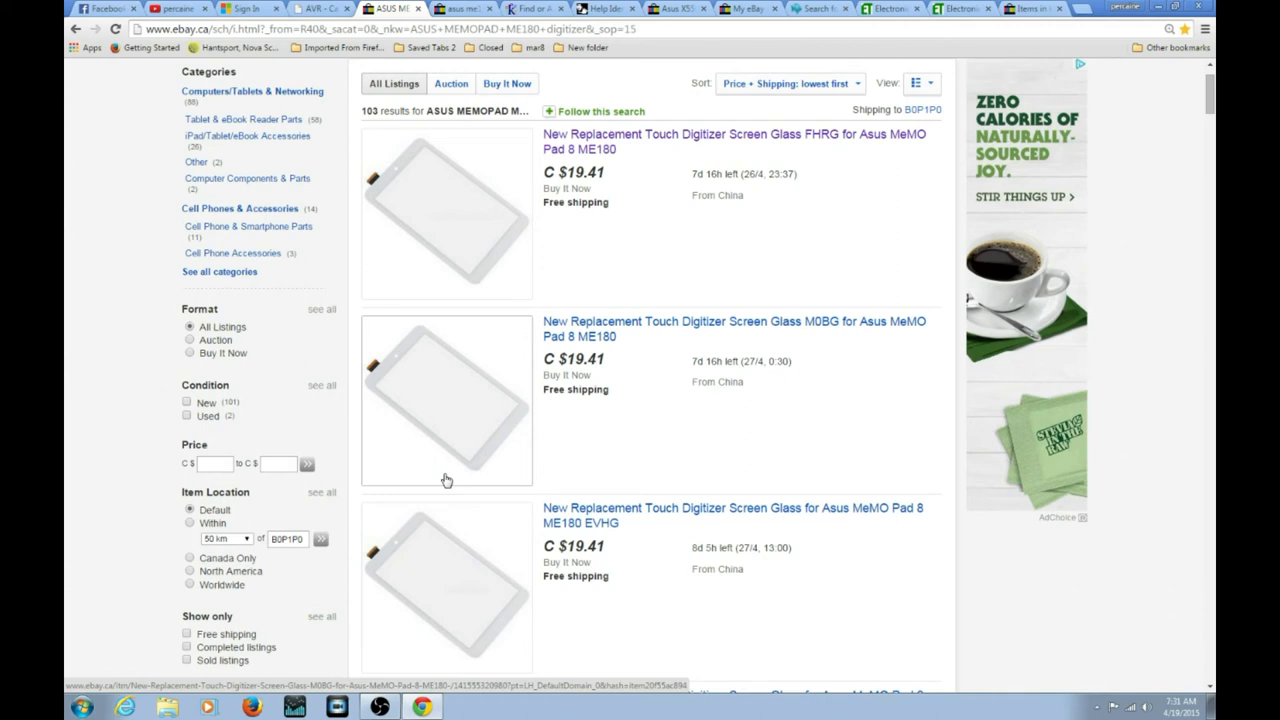
pyautogui.moveTo(614, 398)
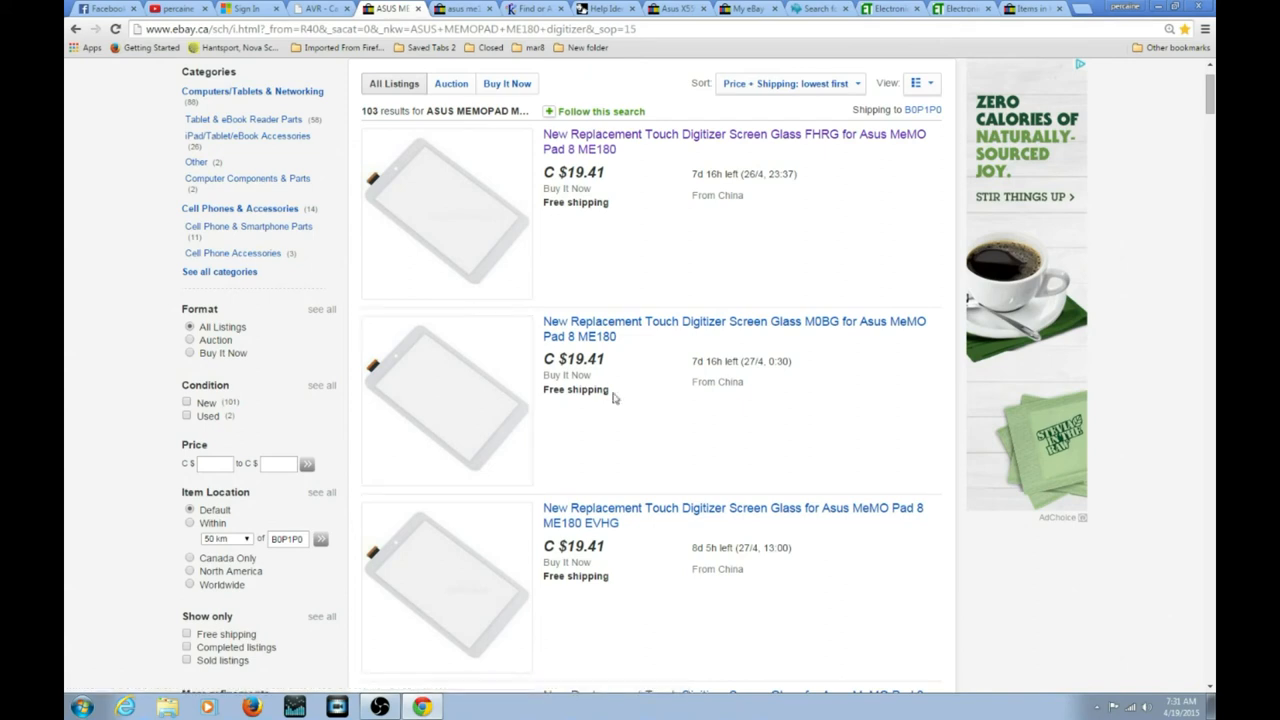
pyautogui.moveTo(430, 200)
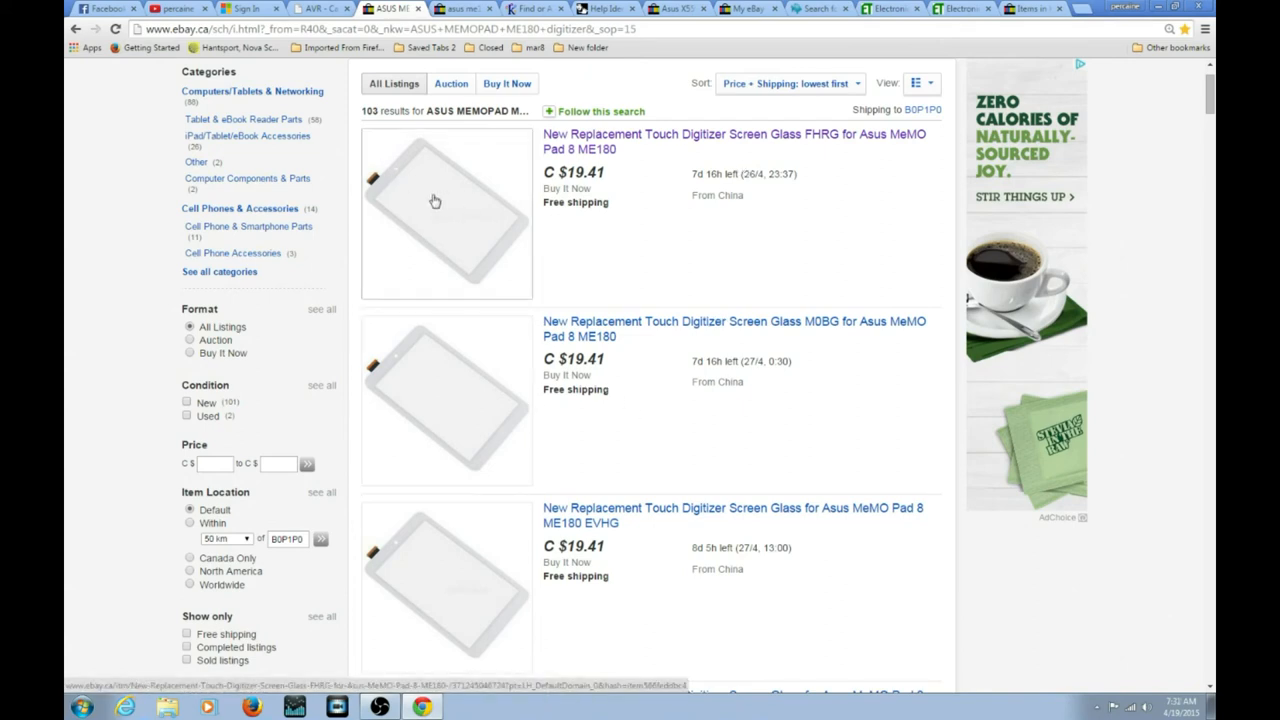
pyautogui.moveTo(538, 167)
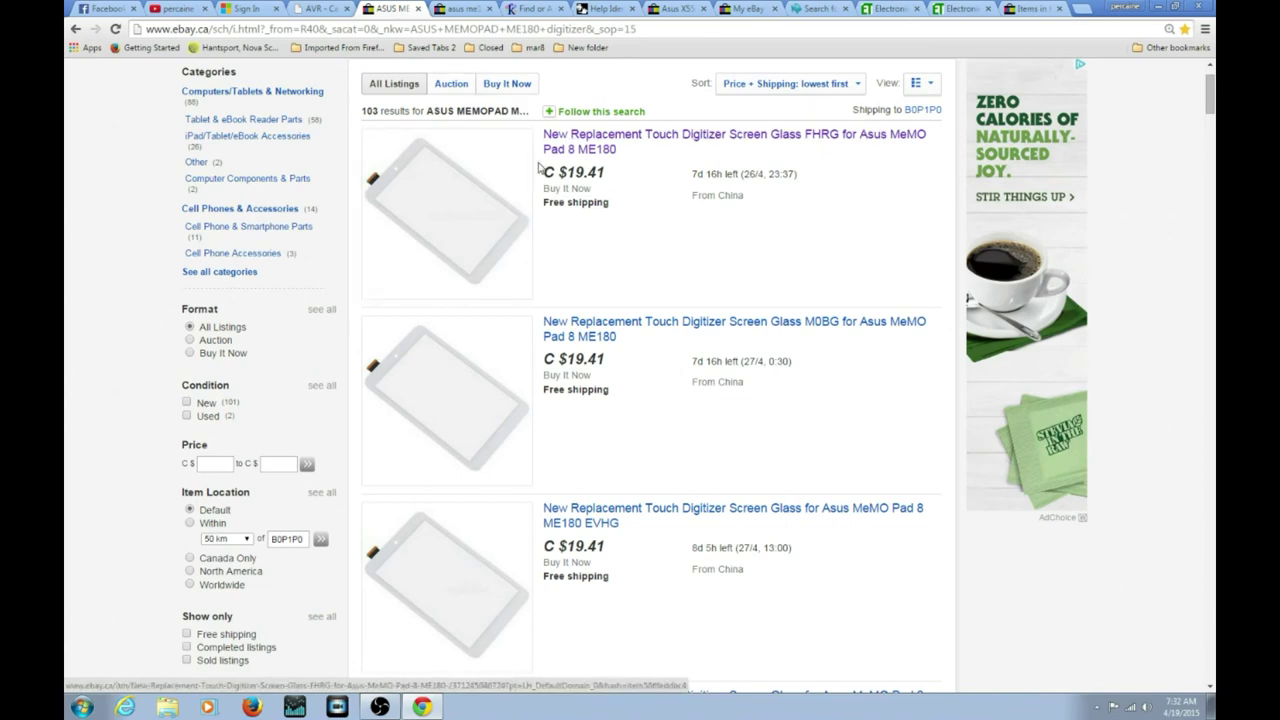
pyautogui.scroll(-3)
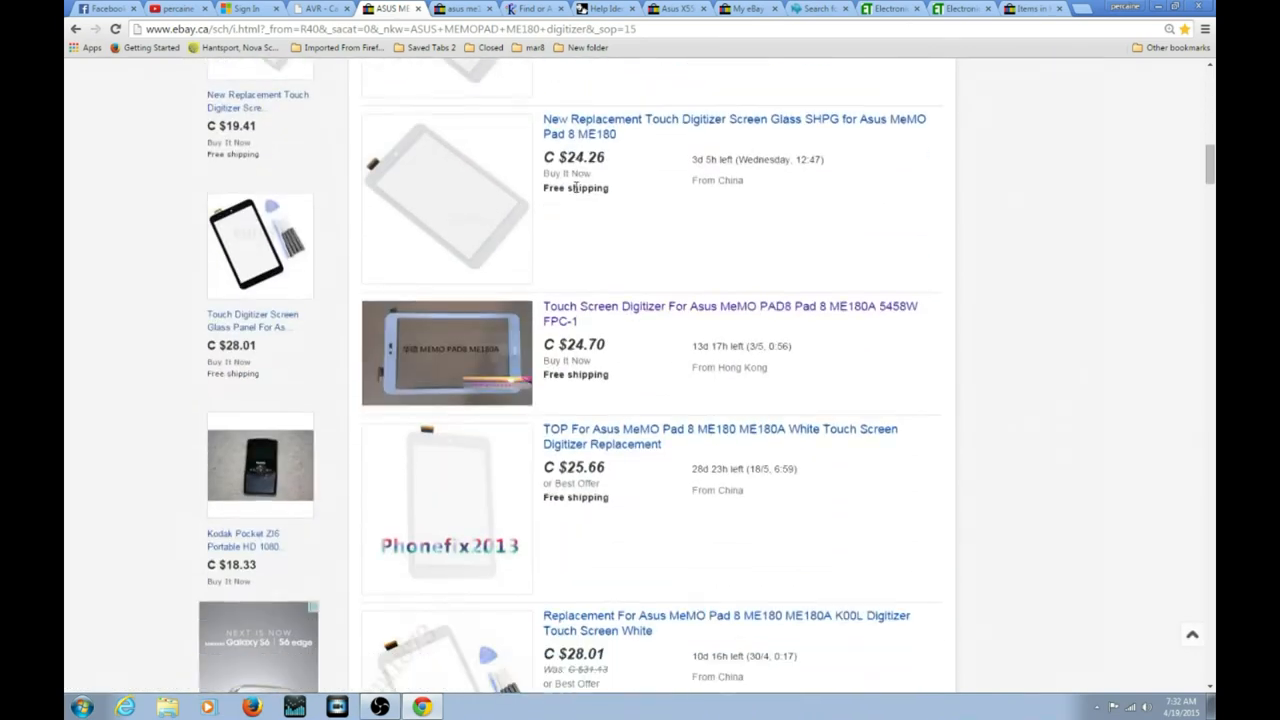
pyautogui.scroll(-3)
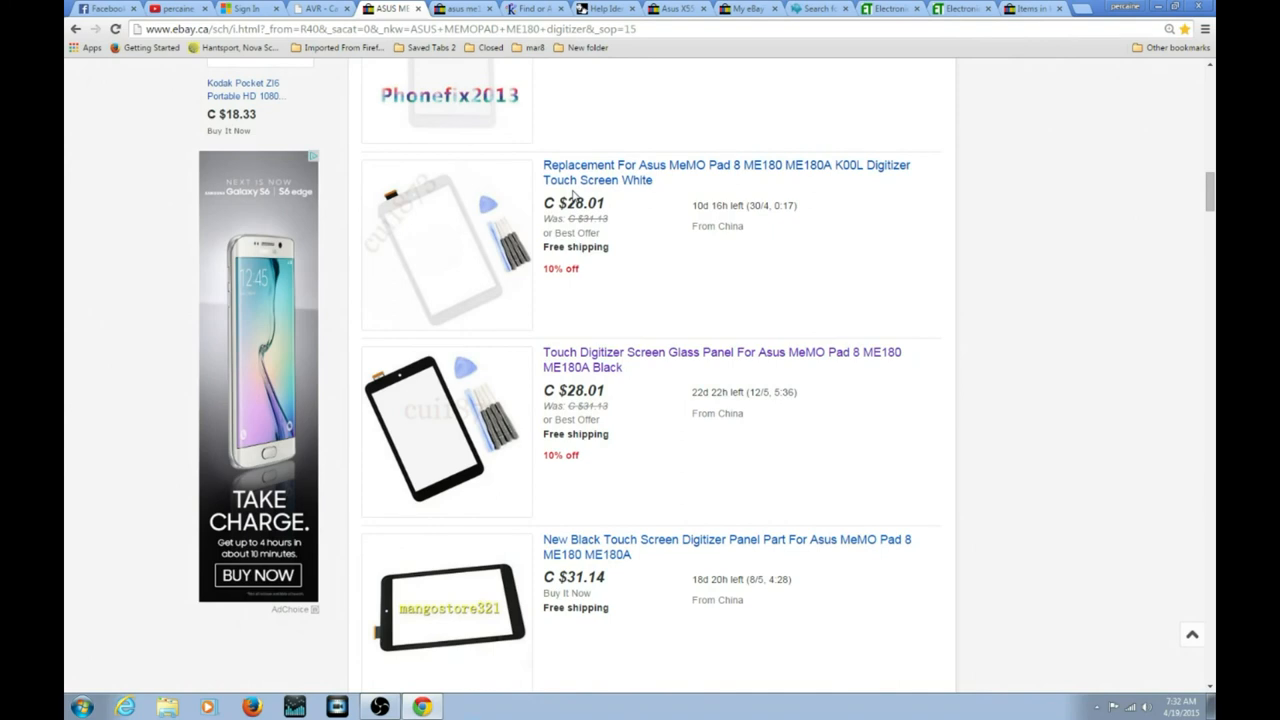
pyautogui.moveTo(531, 385)
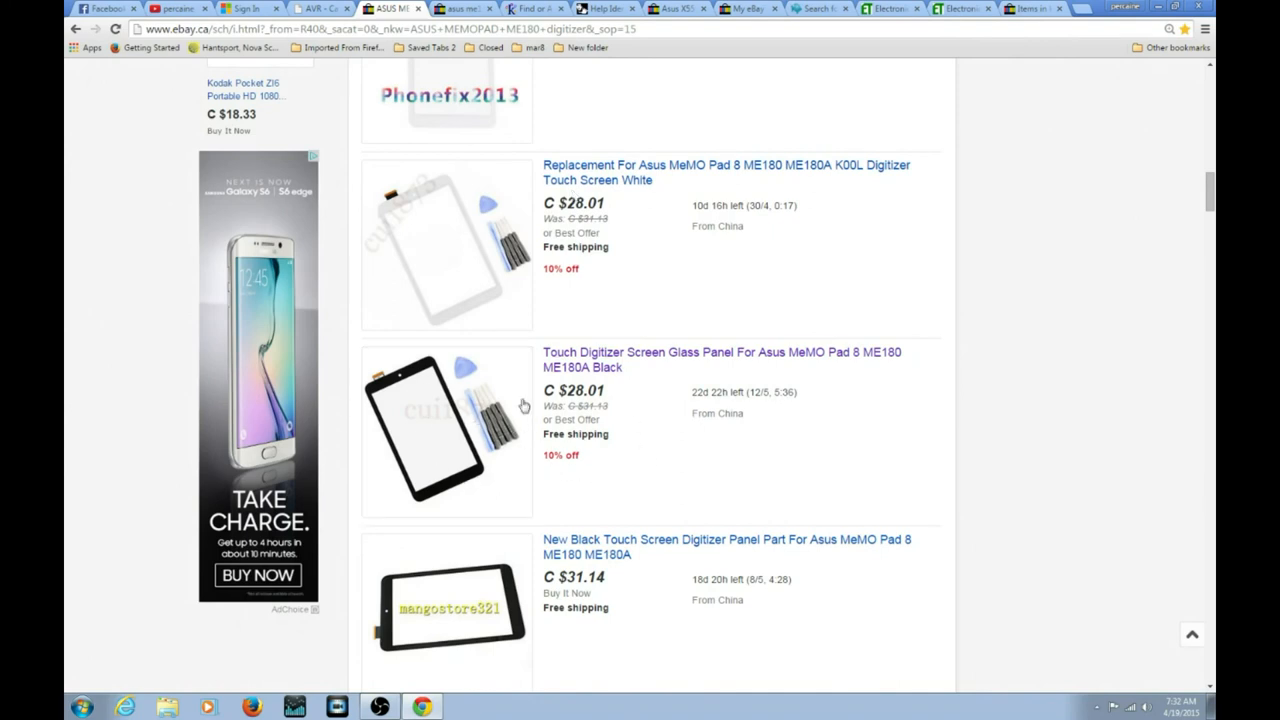
pyautogui.scroll(3)
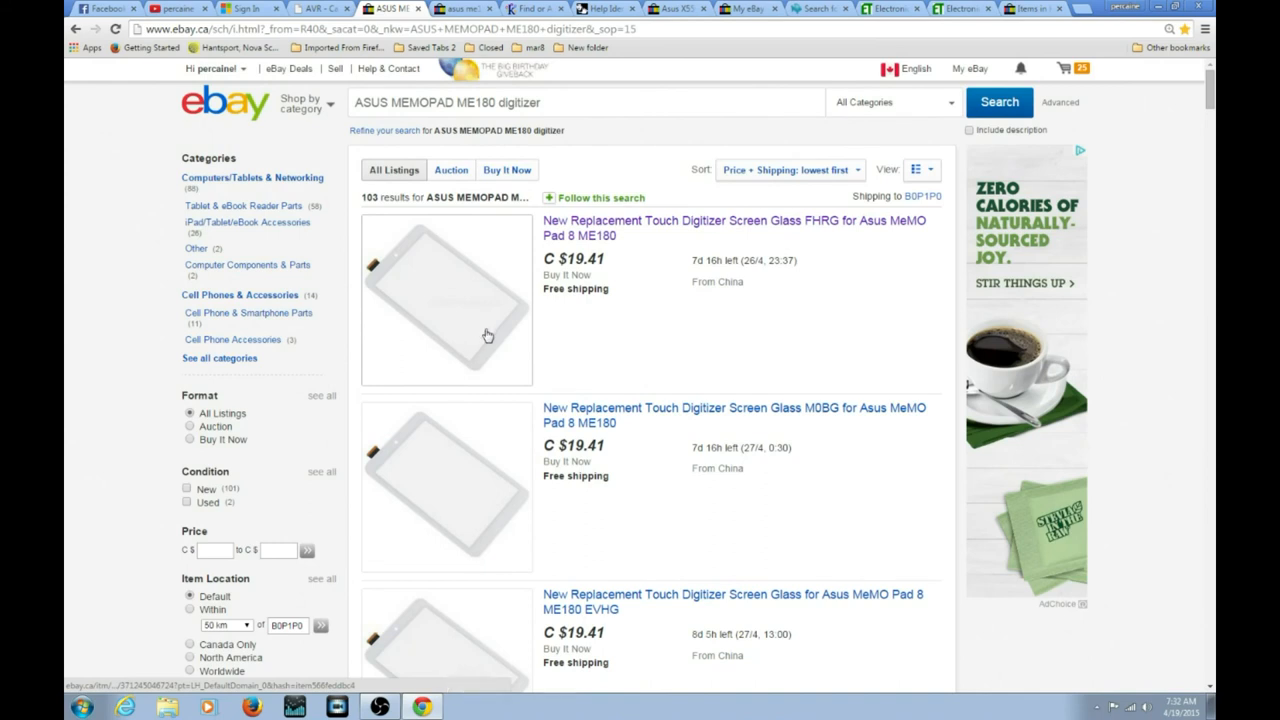
pyautogui.moveTo(664, 258)
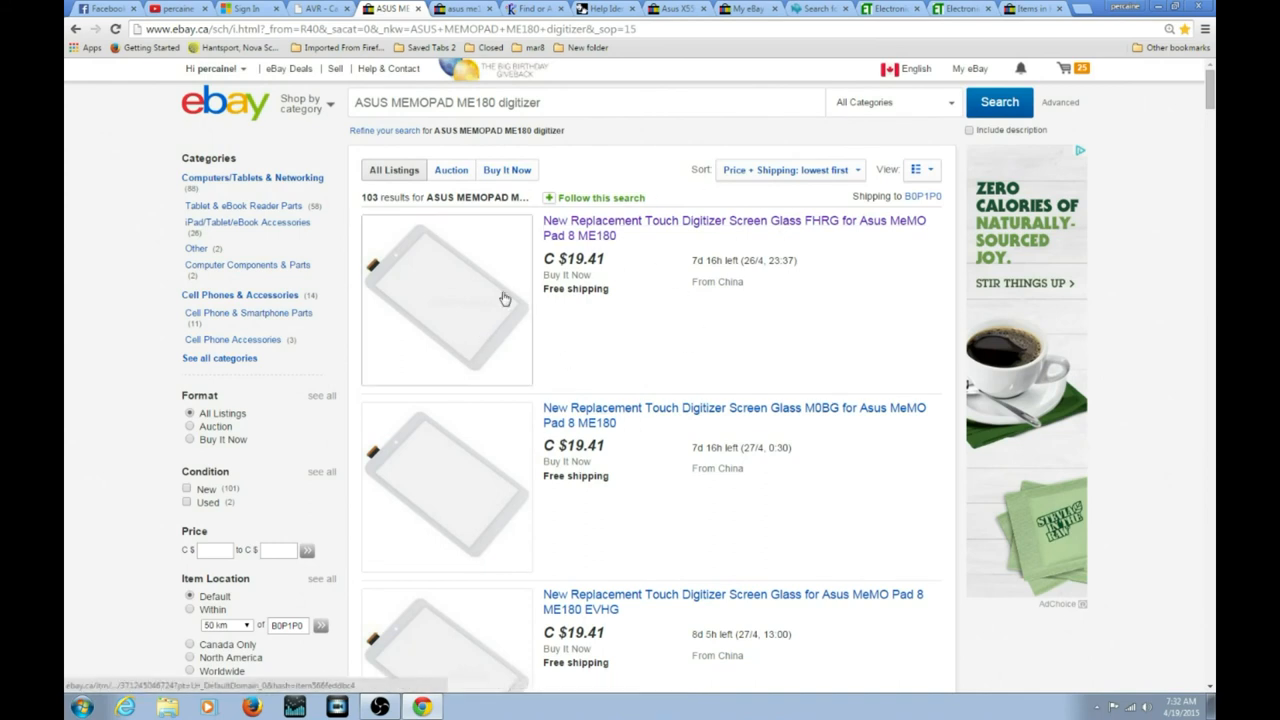
pyautogui.moveTo(511, 312)
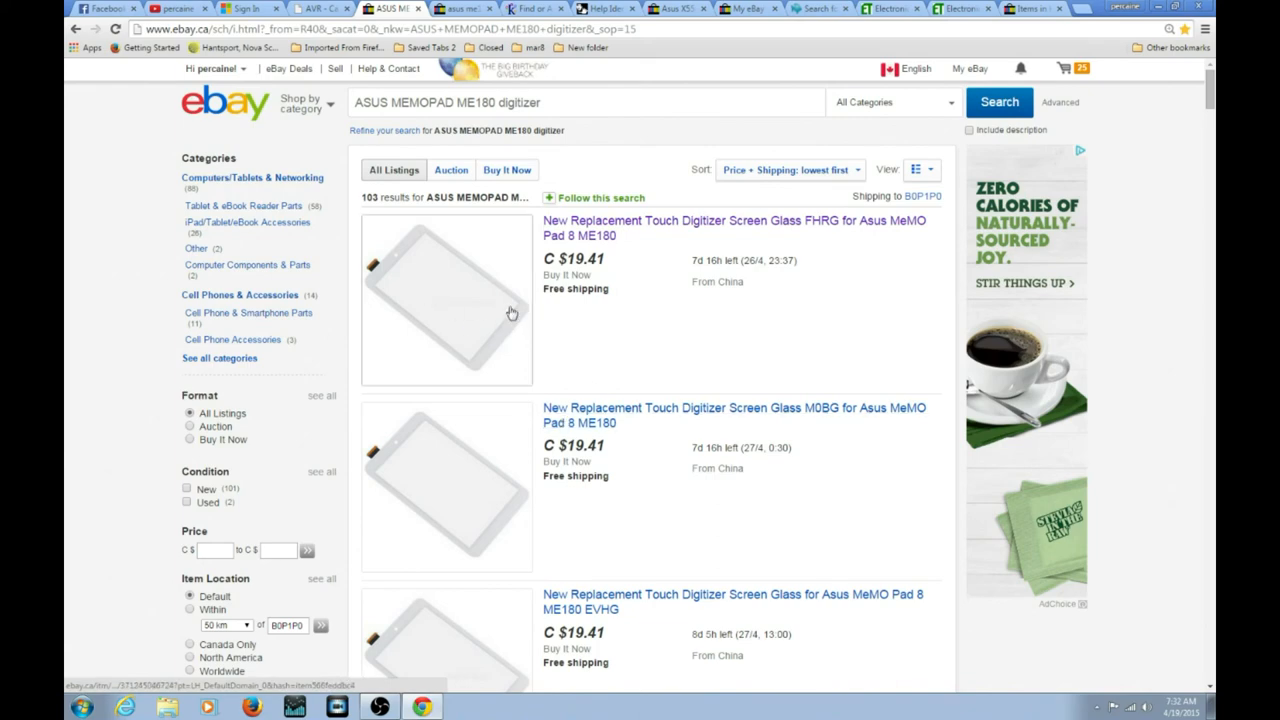
pyautogui.scroll(-3)
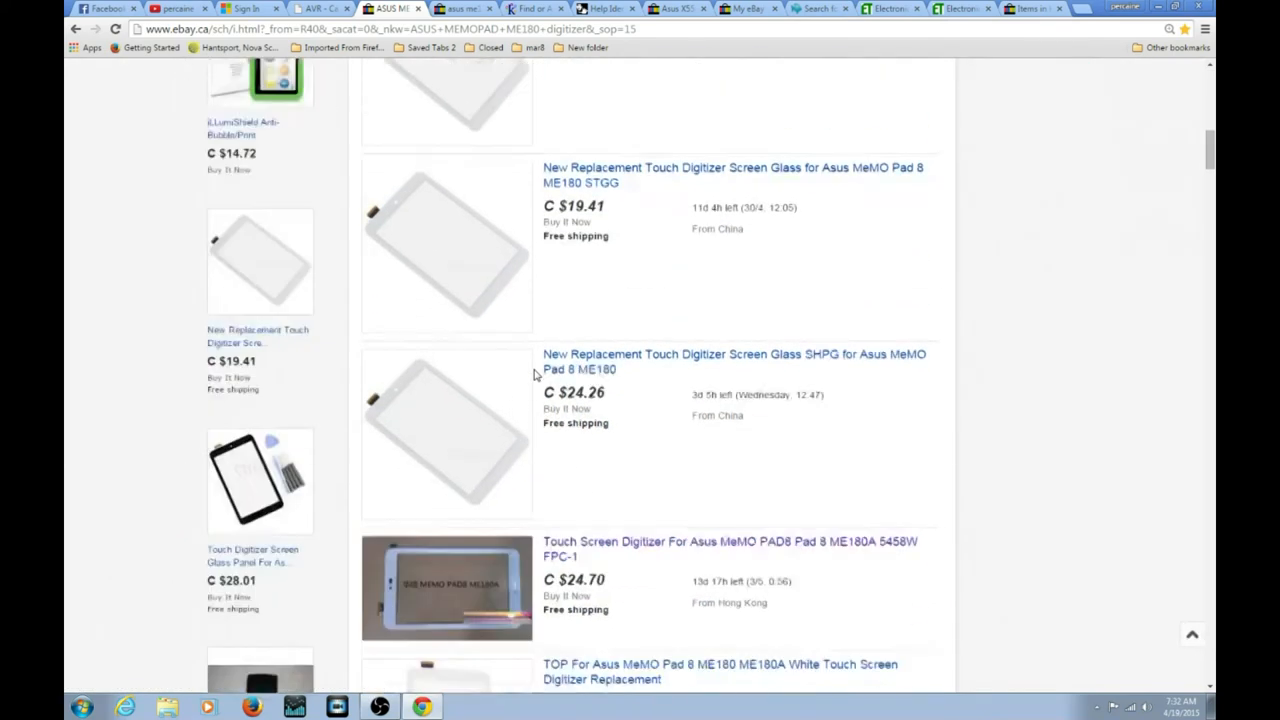
pyautogui.scroll(-3)
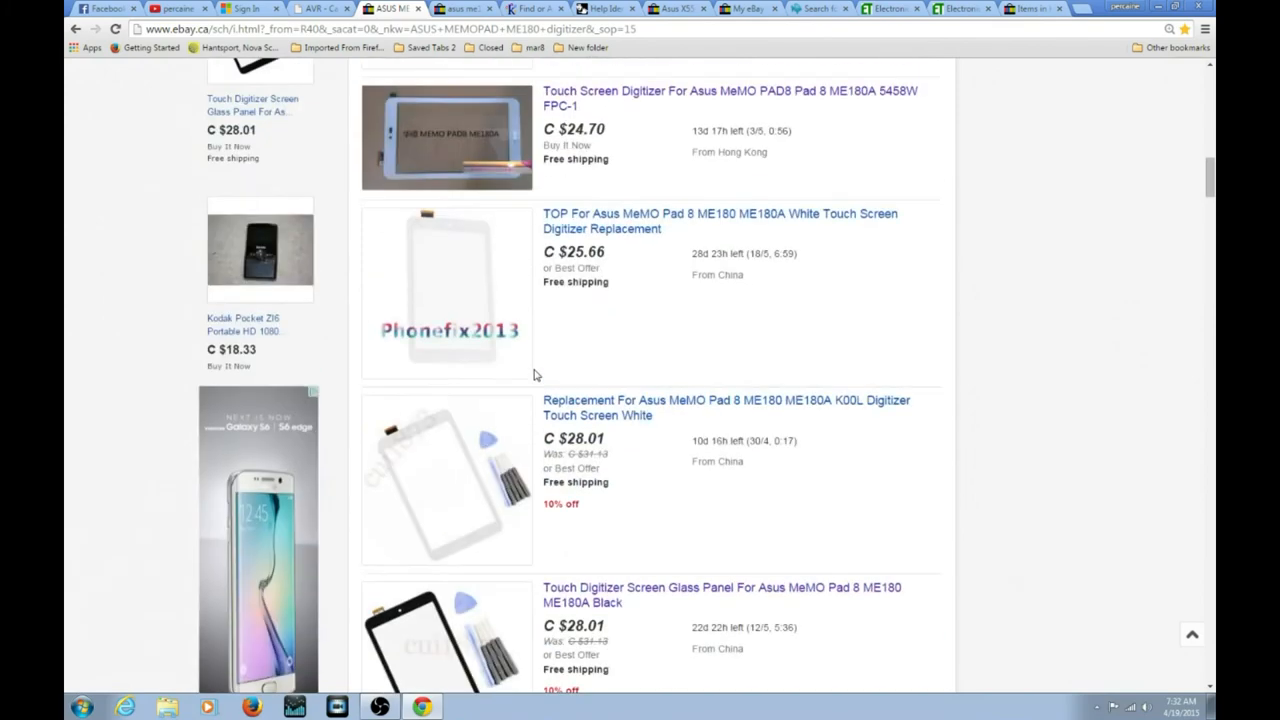